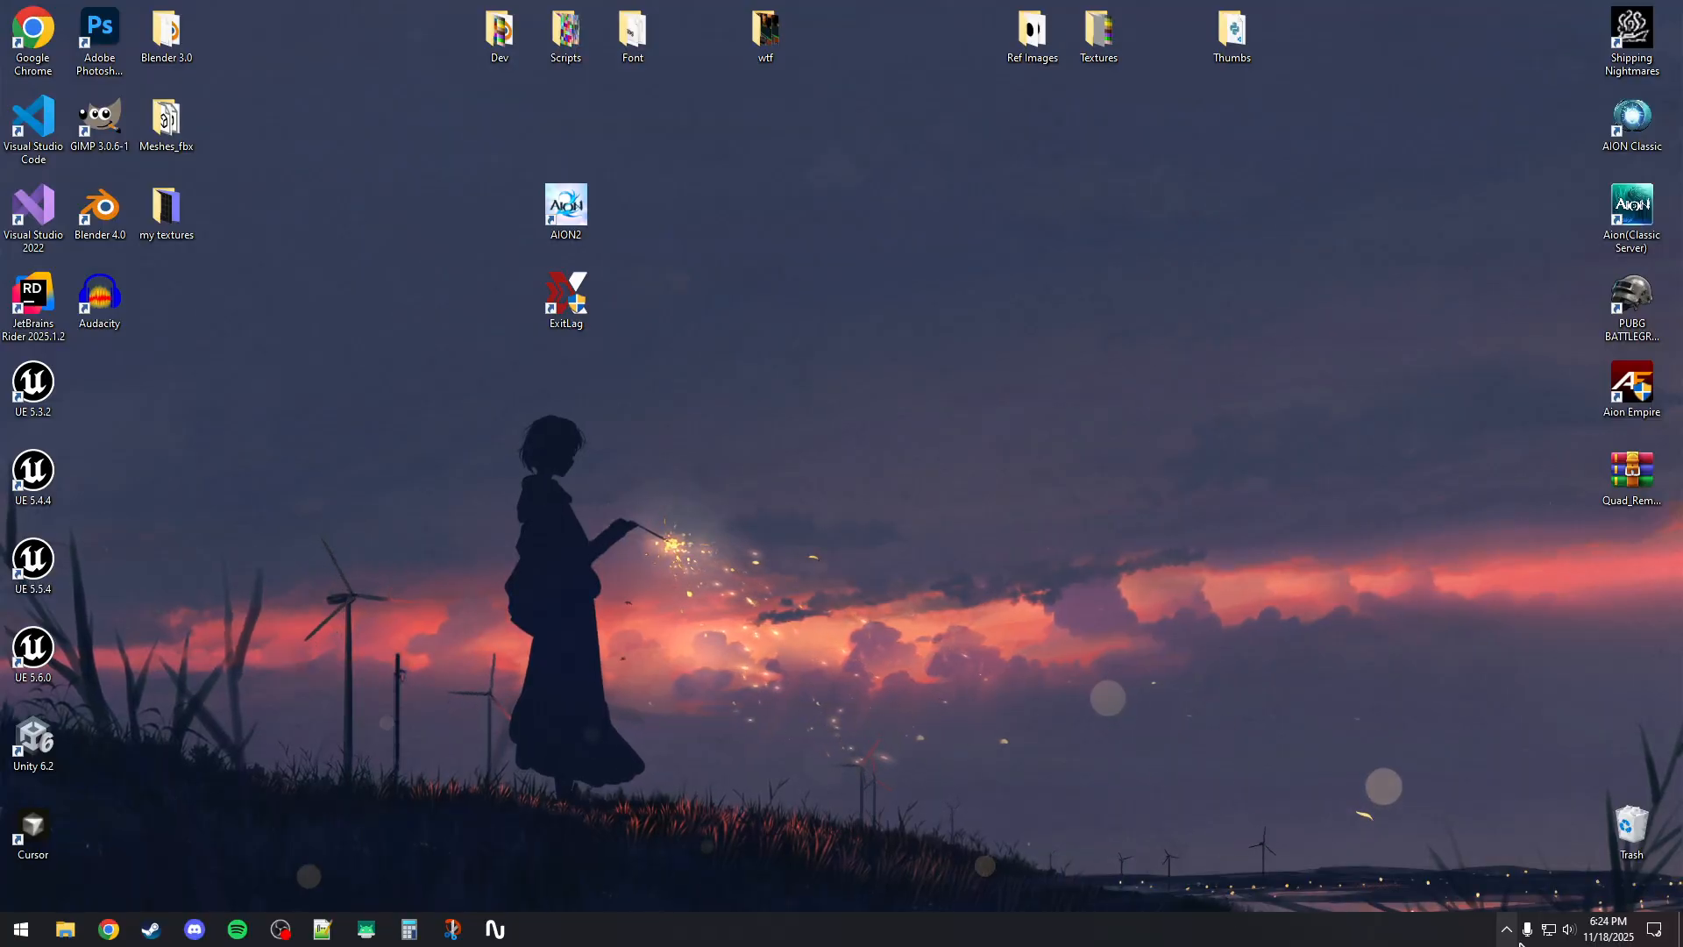
# - Launch Google Chrome from the taskbar onto a new tab
pyautogui.click(1508, 930)
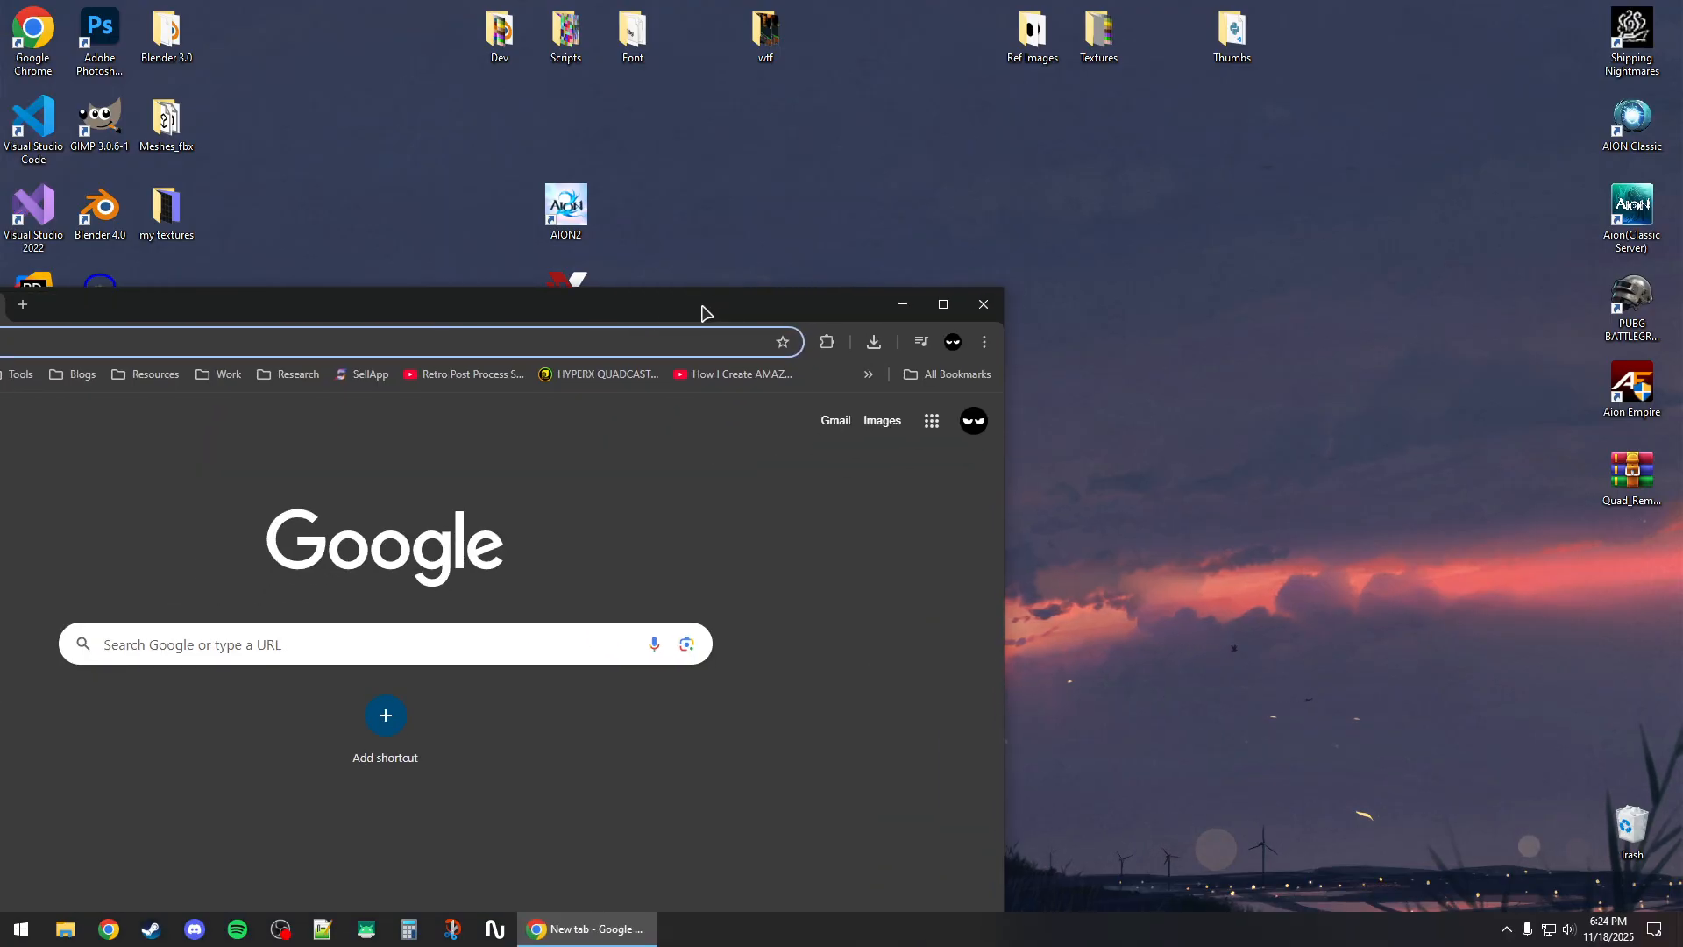
# - Search 'redist', reach Microsoft's latest Visual C++ Redistributable page and start the vc_redist.x86.exe download
pyautogui.write('redist')
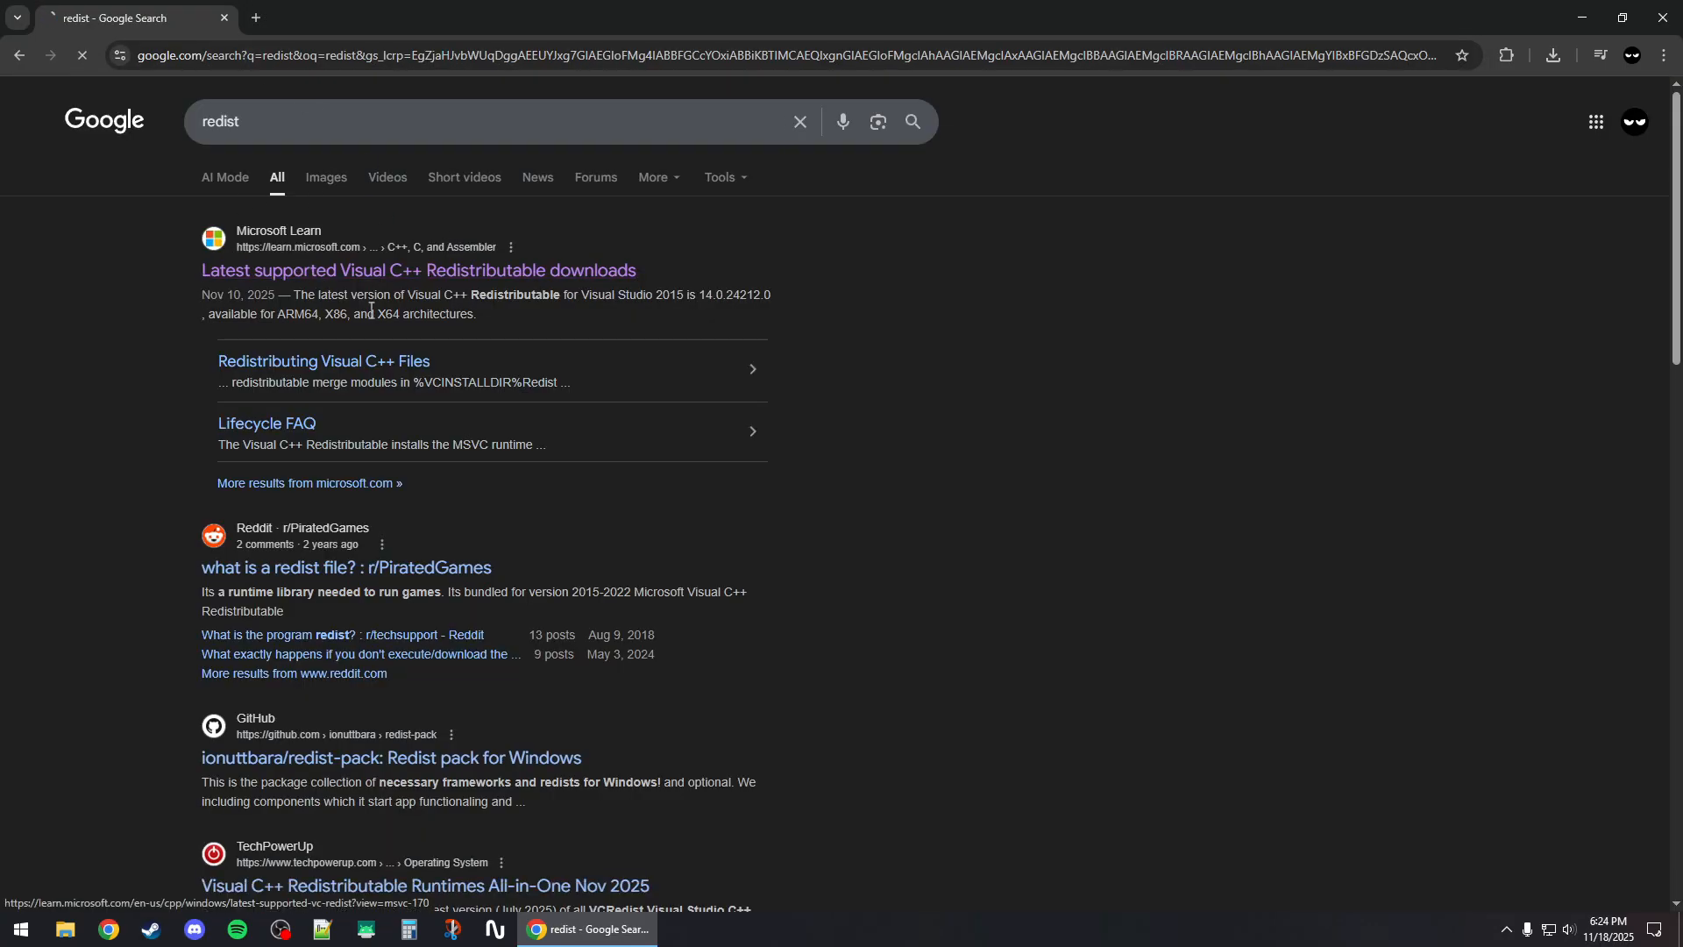
pyautogui.click(417, 270)
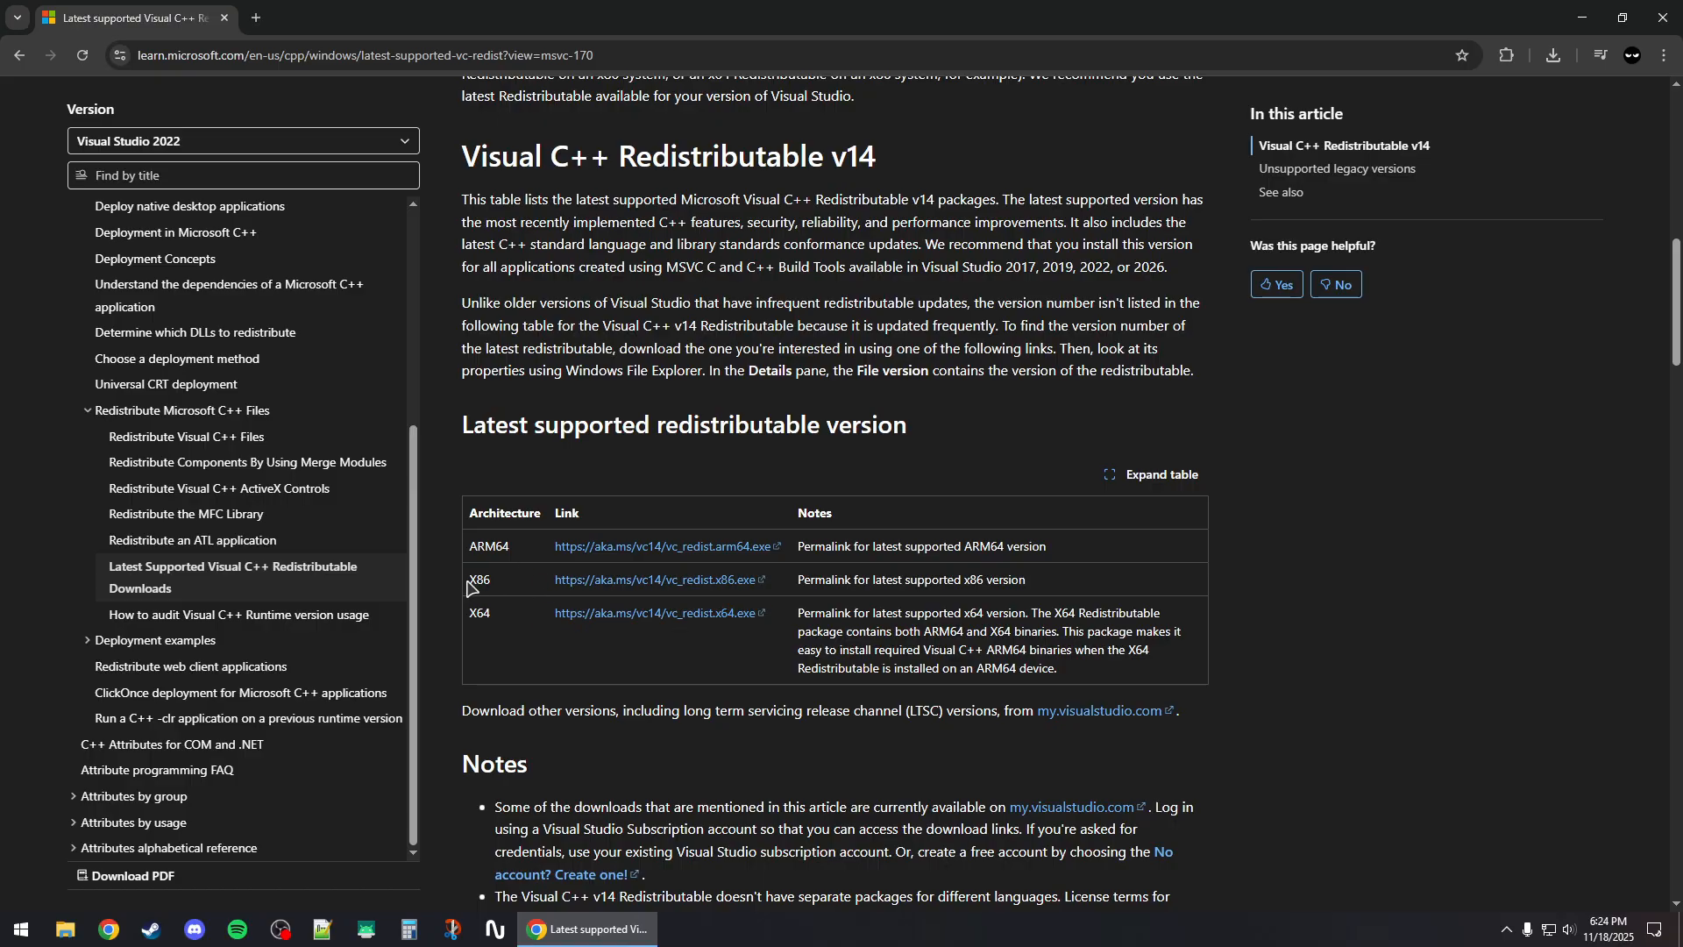
pyautogui.doubleClick(478, 580)
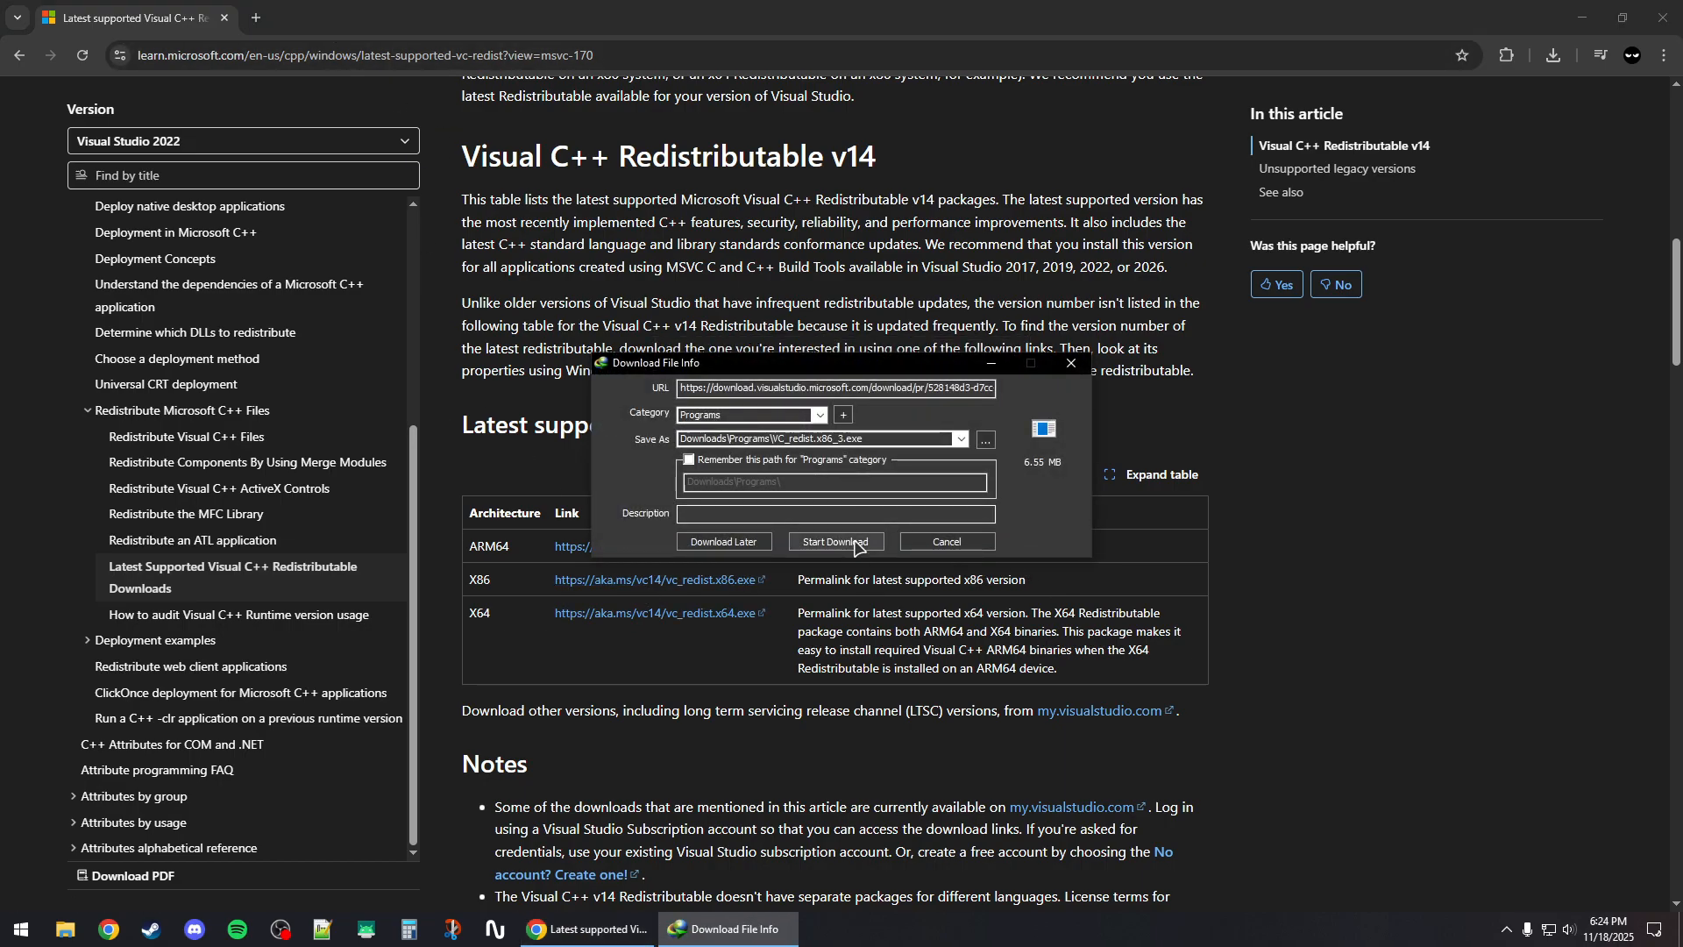
# - Download vc_redist.x86.exe, run it and repair the existing Visual C++ Redistributable
pyautogui.click(835, 542)
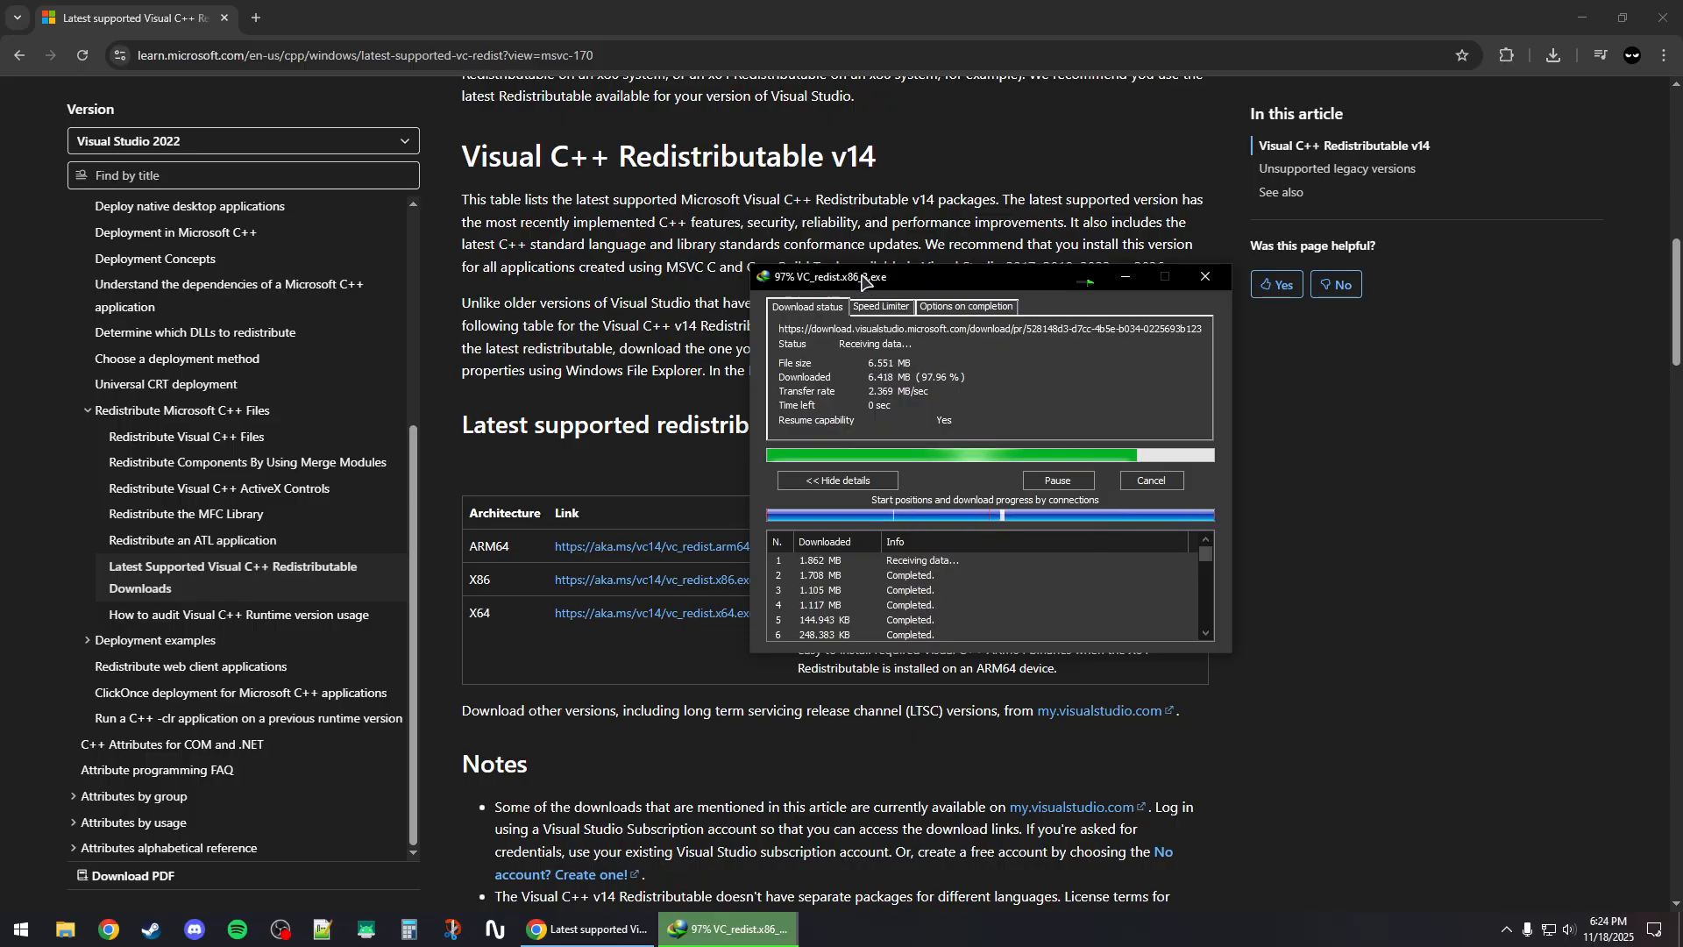
pyautogui.click(1202, 277)
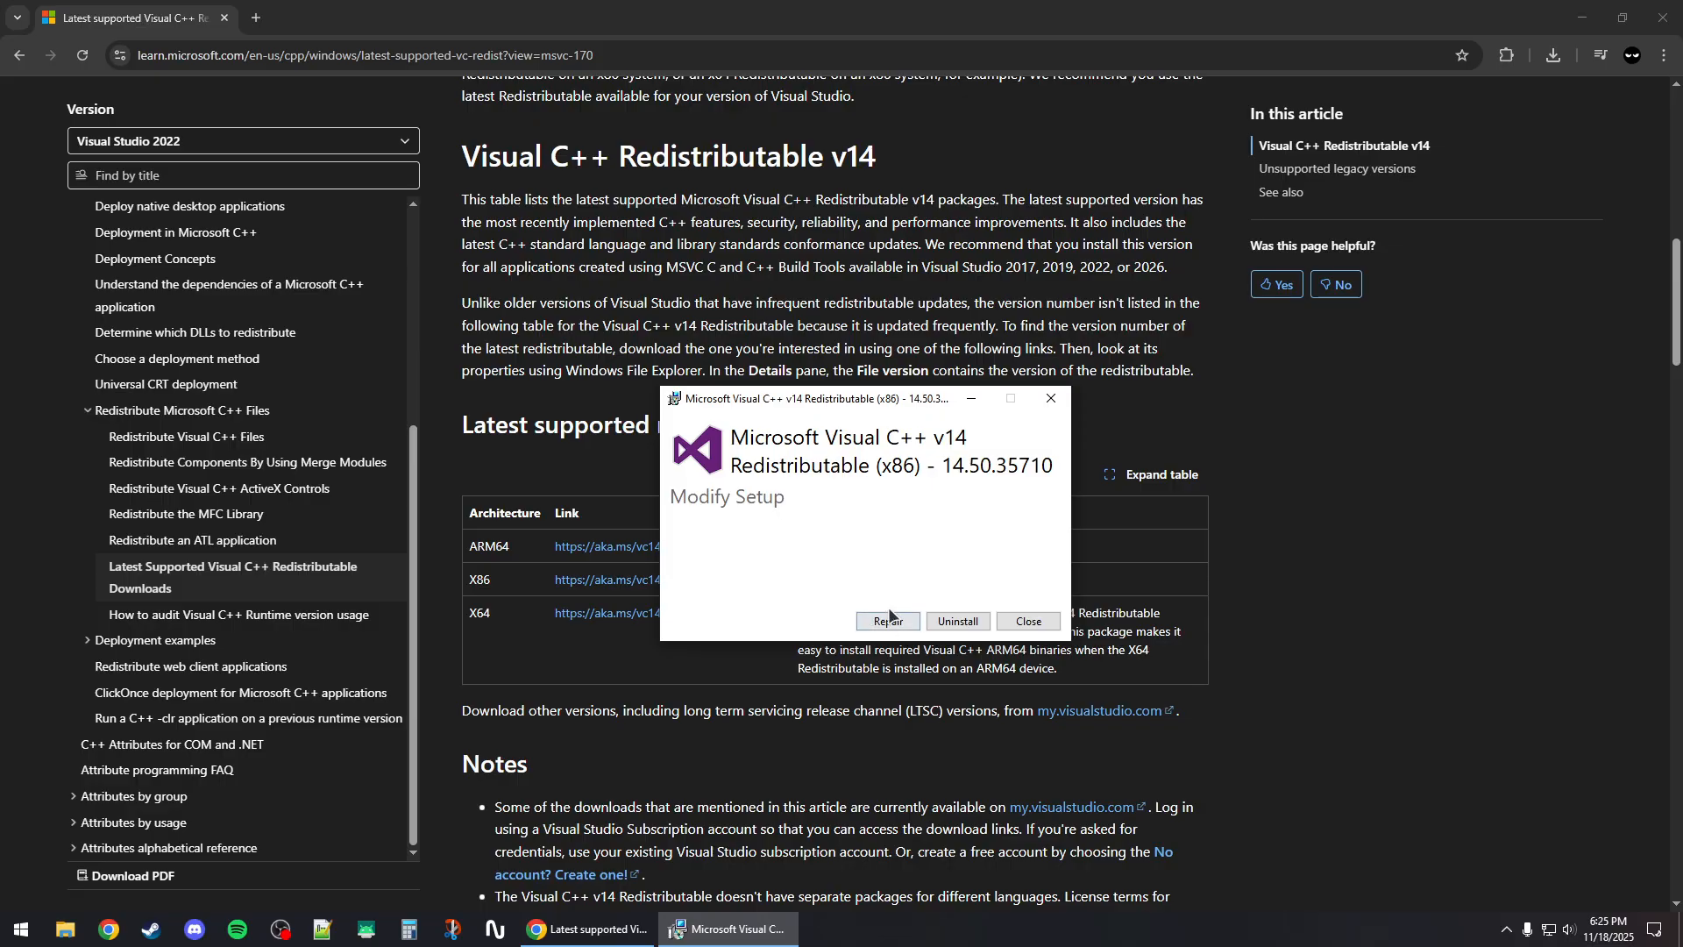
pyautogui.click(1026, 621)
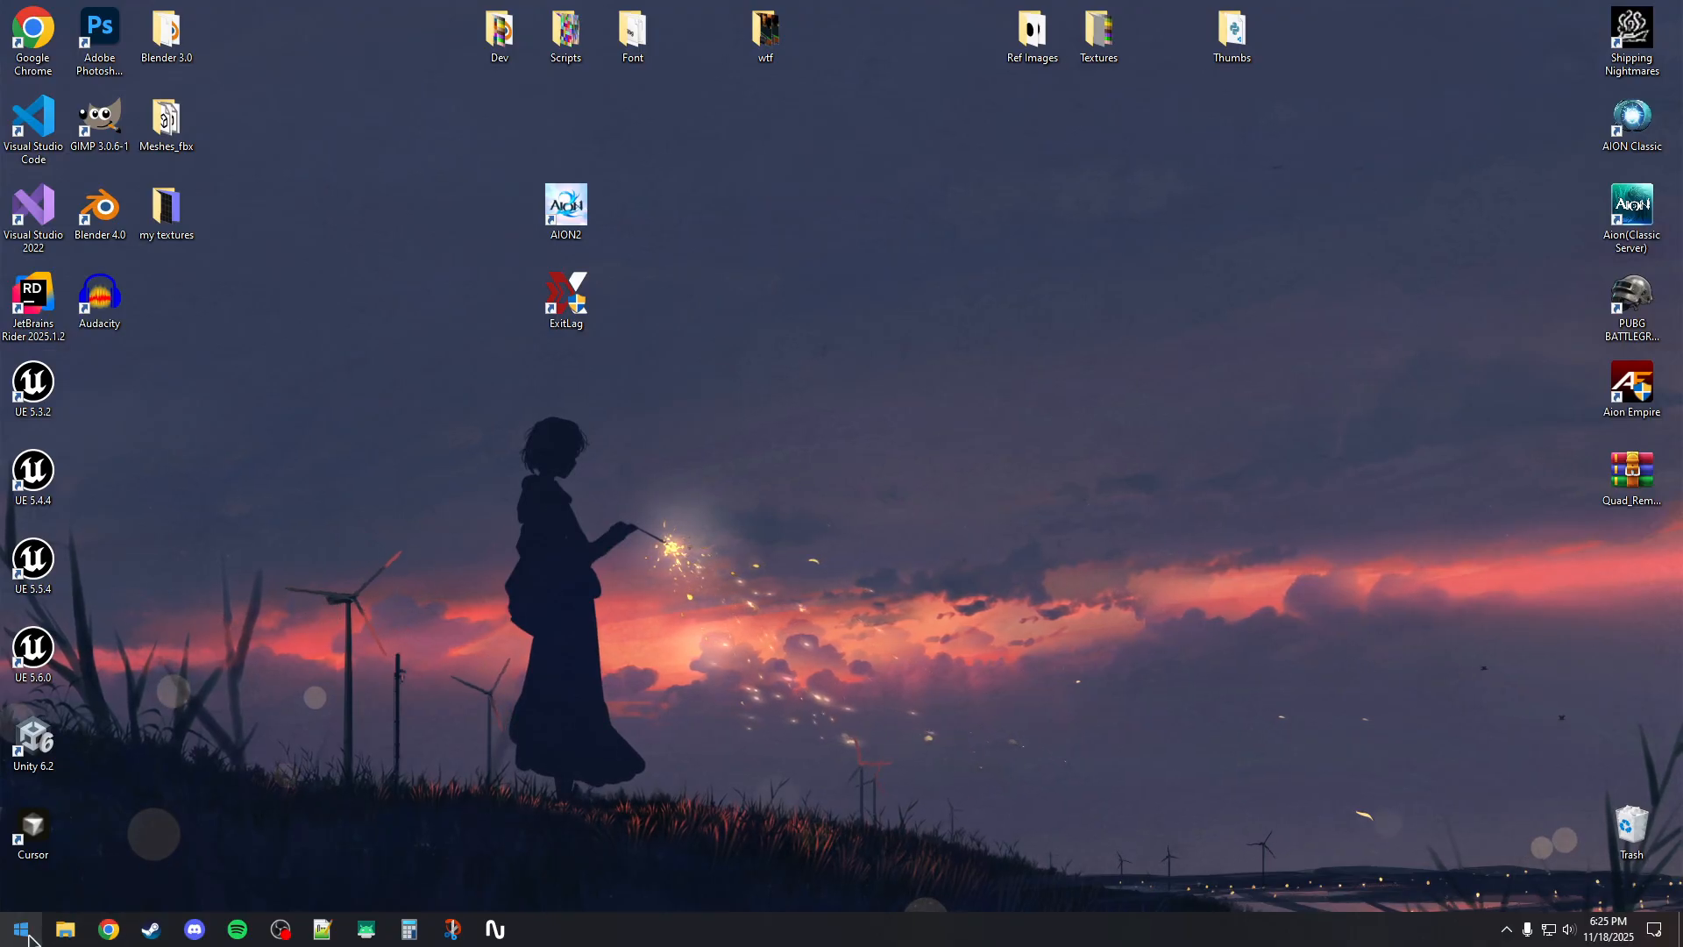
# - Launch NVIDIA App from Start and confirm Game Ready Driver 581.80 is up to date
pyautogui.click(20, 930)
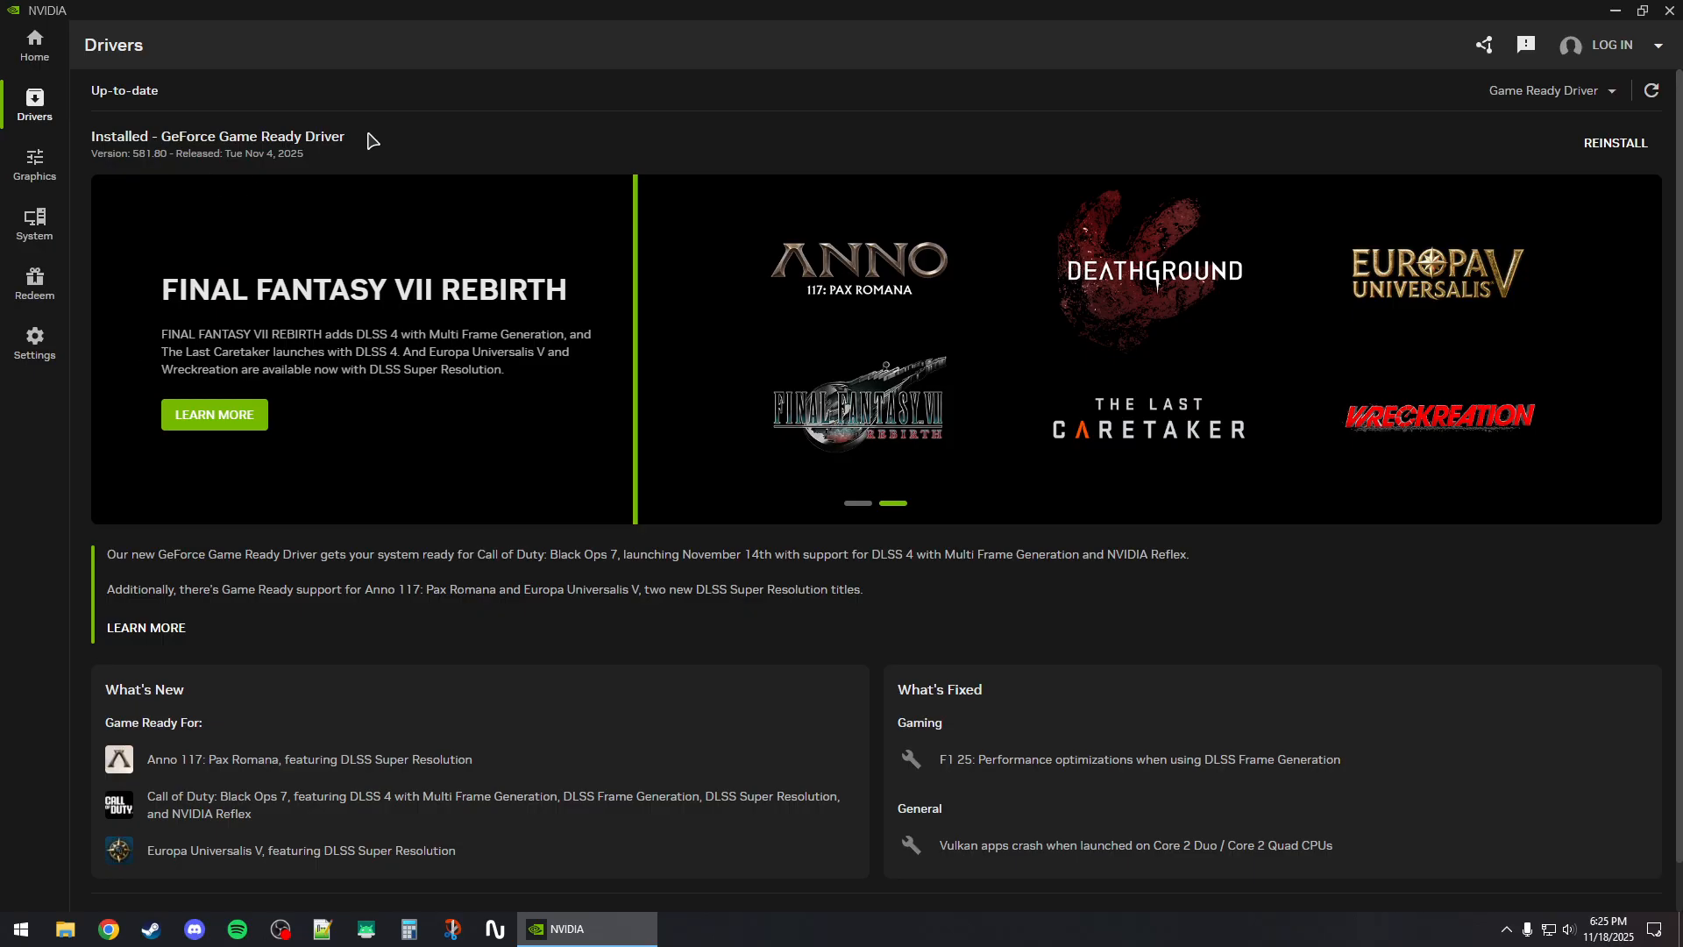
pyautogui.moveTo(587, 170)
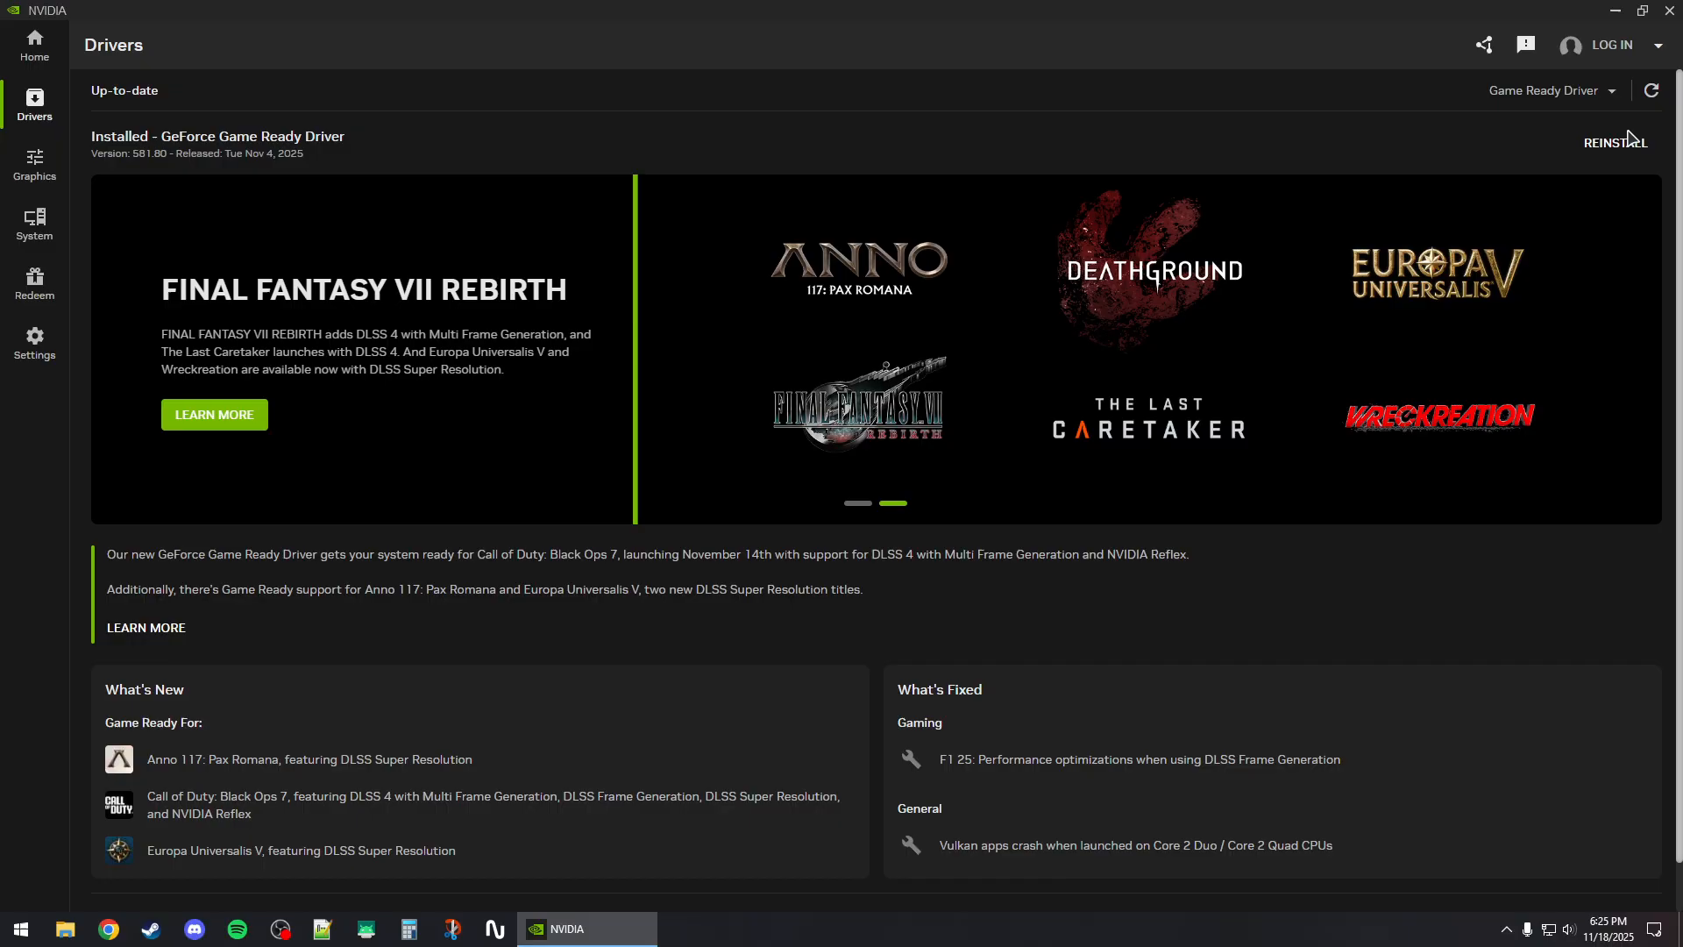
# - Append -dx11 to the AION2 shortcut's Target in its Properties and apply it
pyautogui.click(1617, 11)
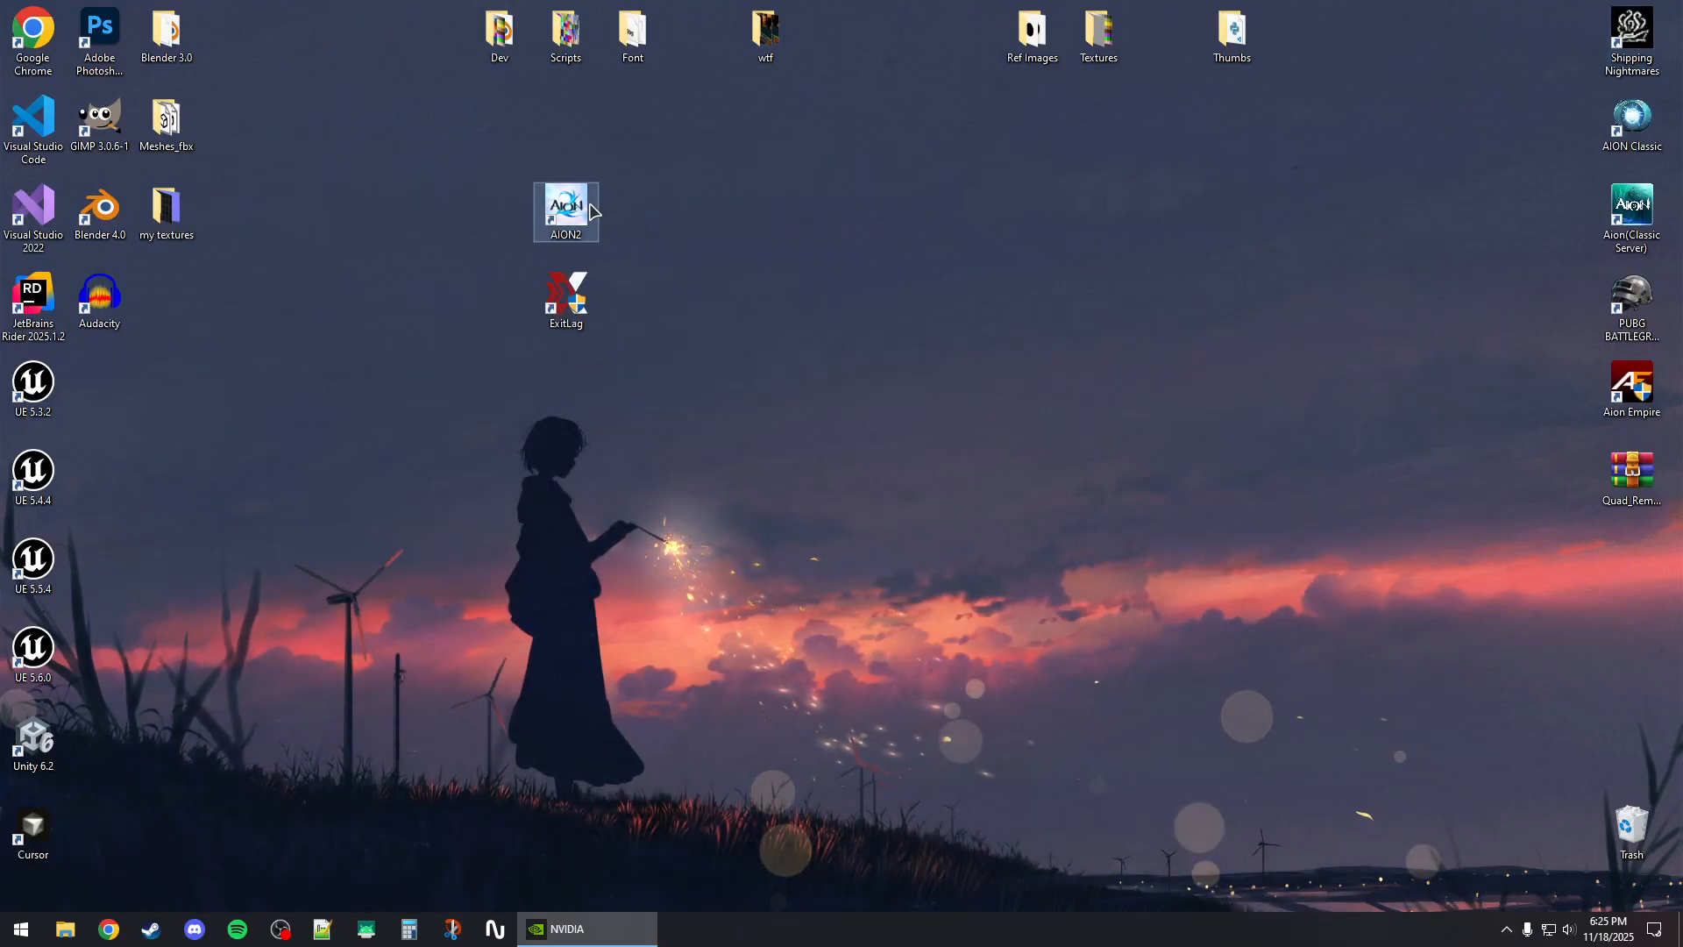
pyautogui.rightClick(566, 212)
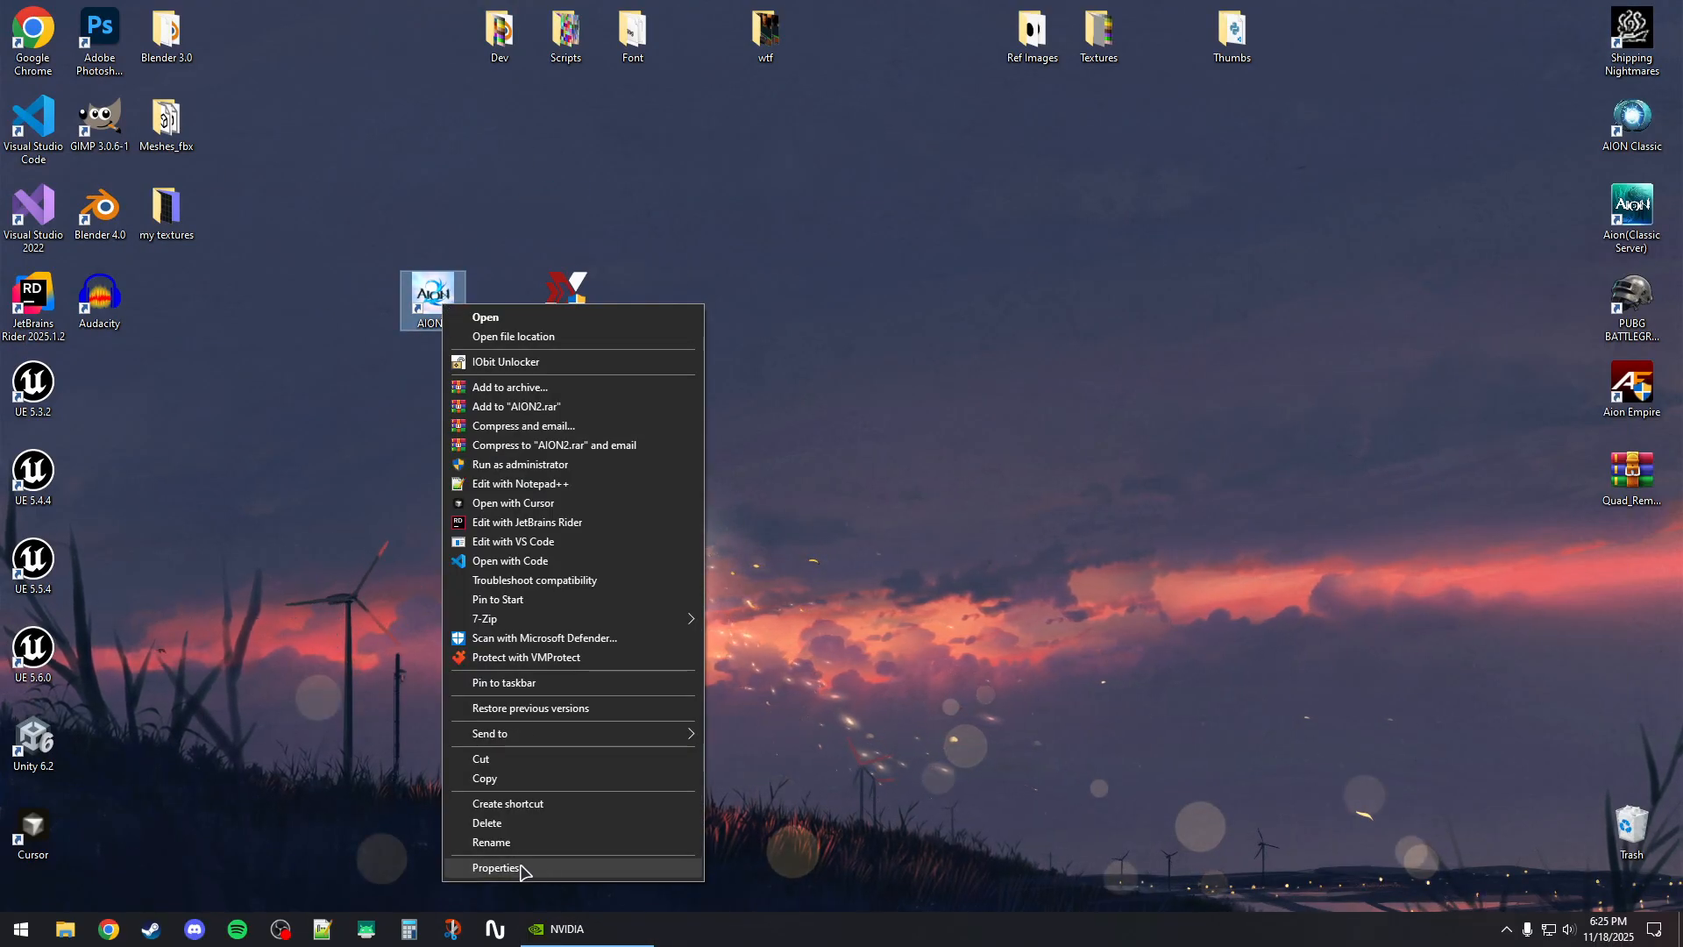
pyautogui.click(496, 868)
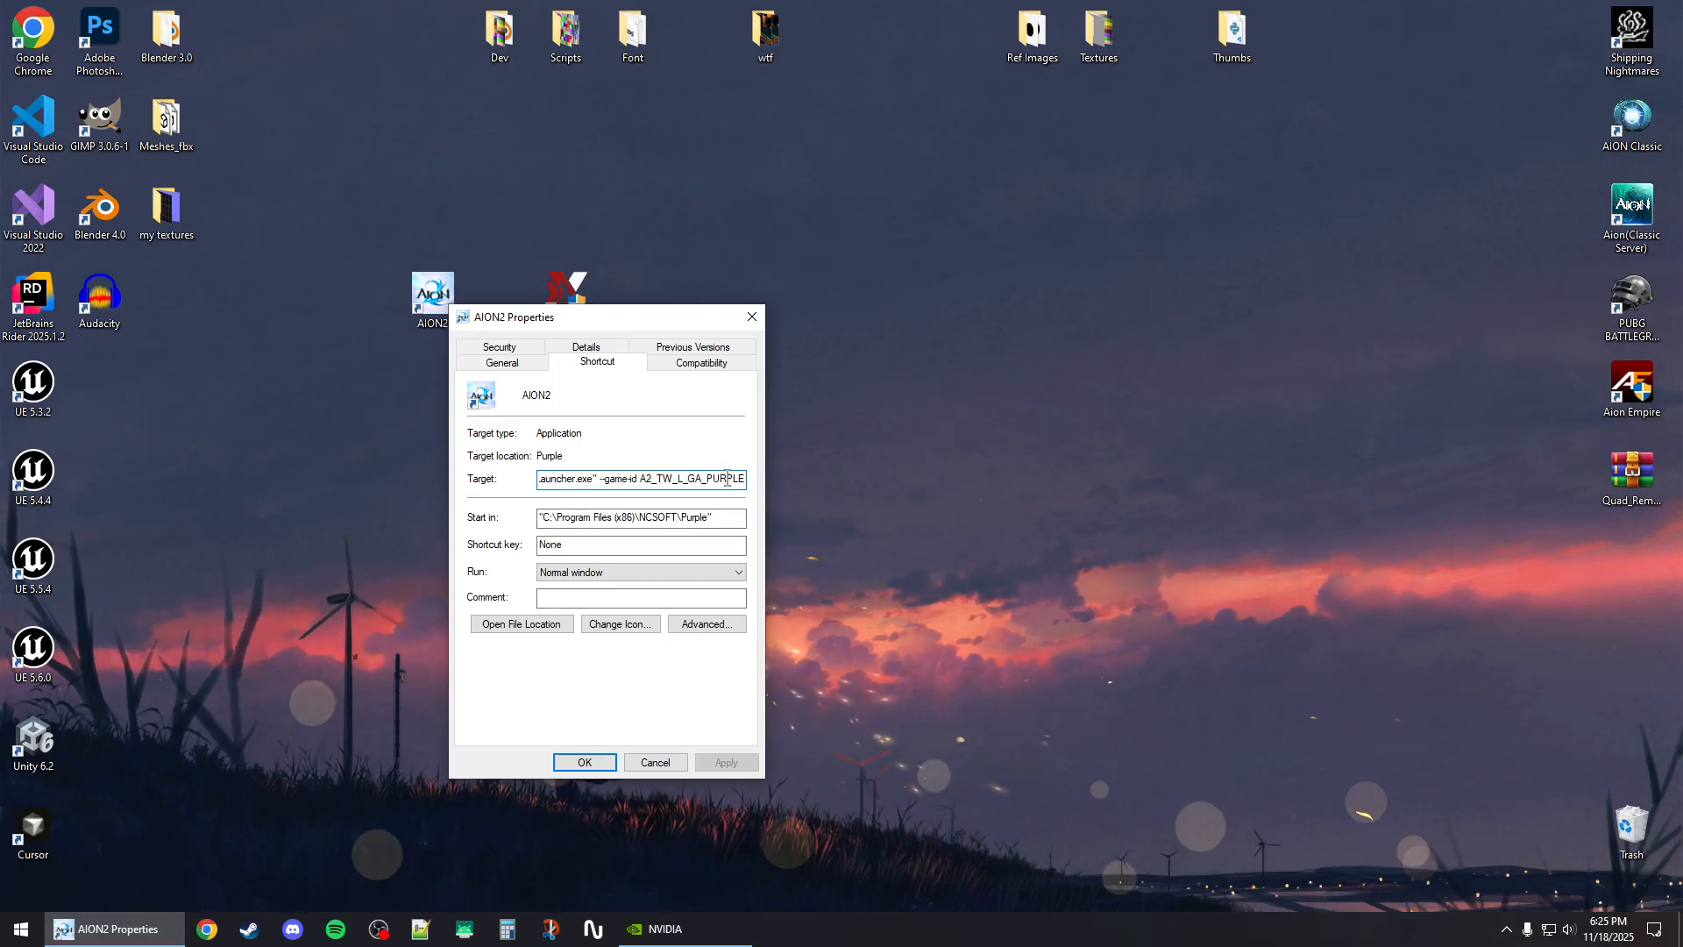
pyautogui.doubleClick(719, 479)
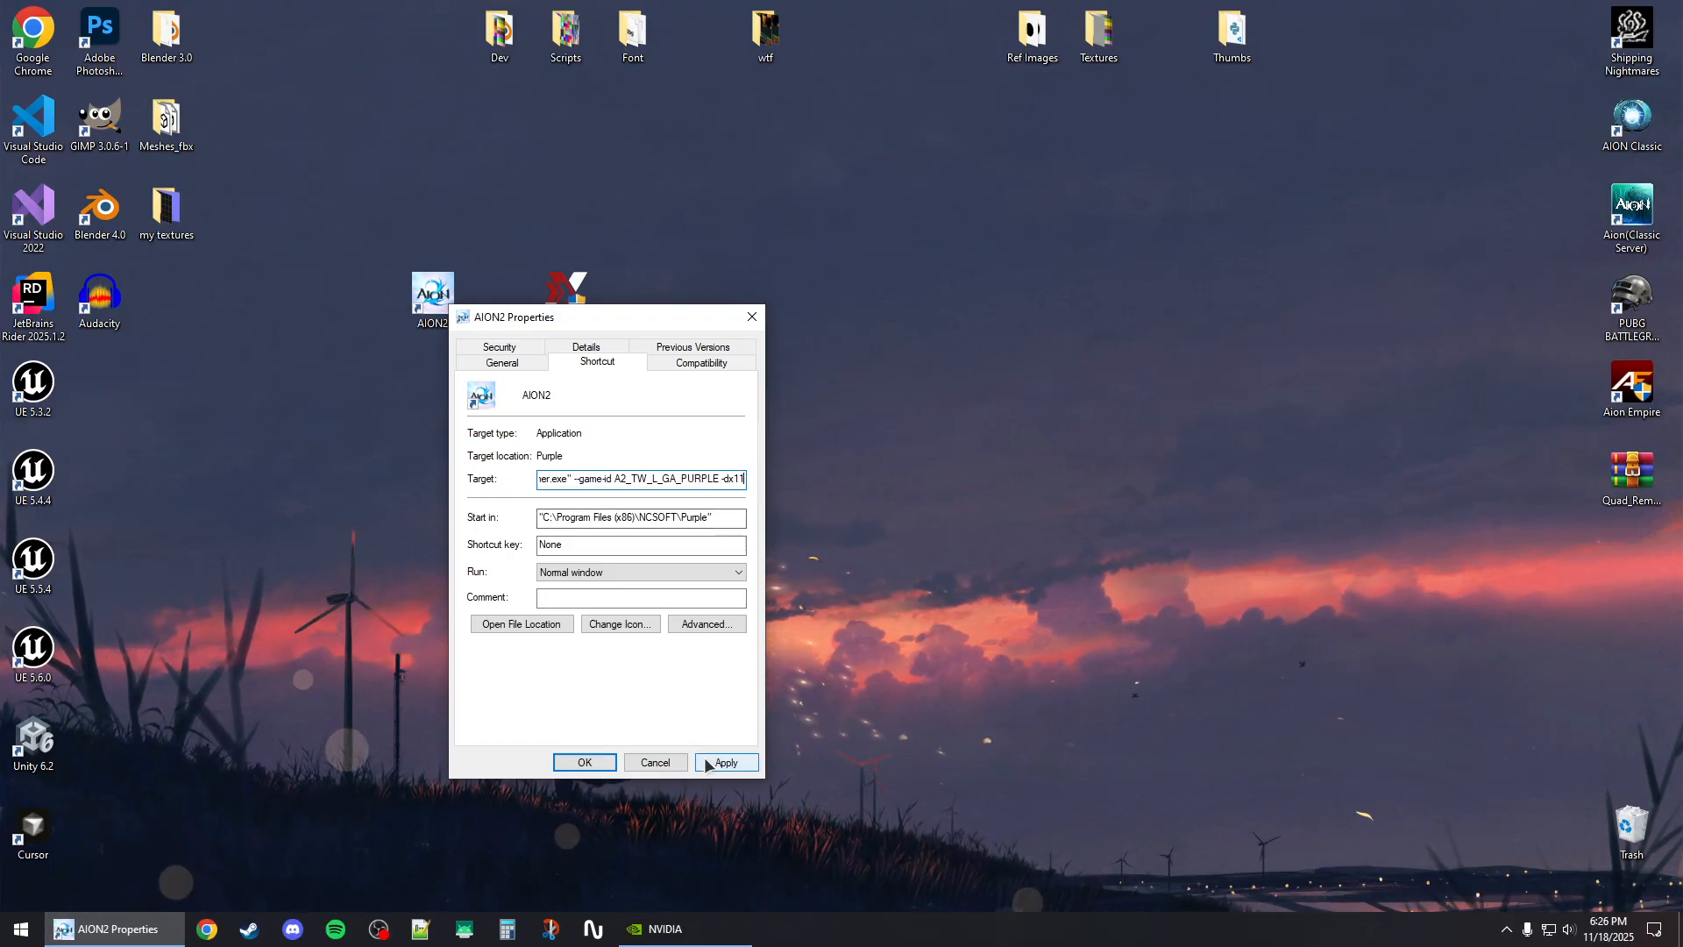
pyautogui.click(584, 763)
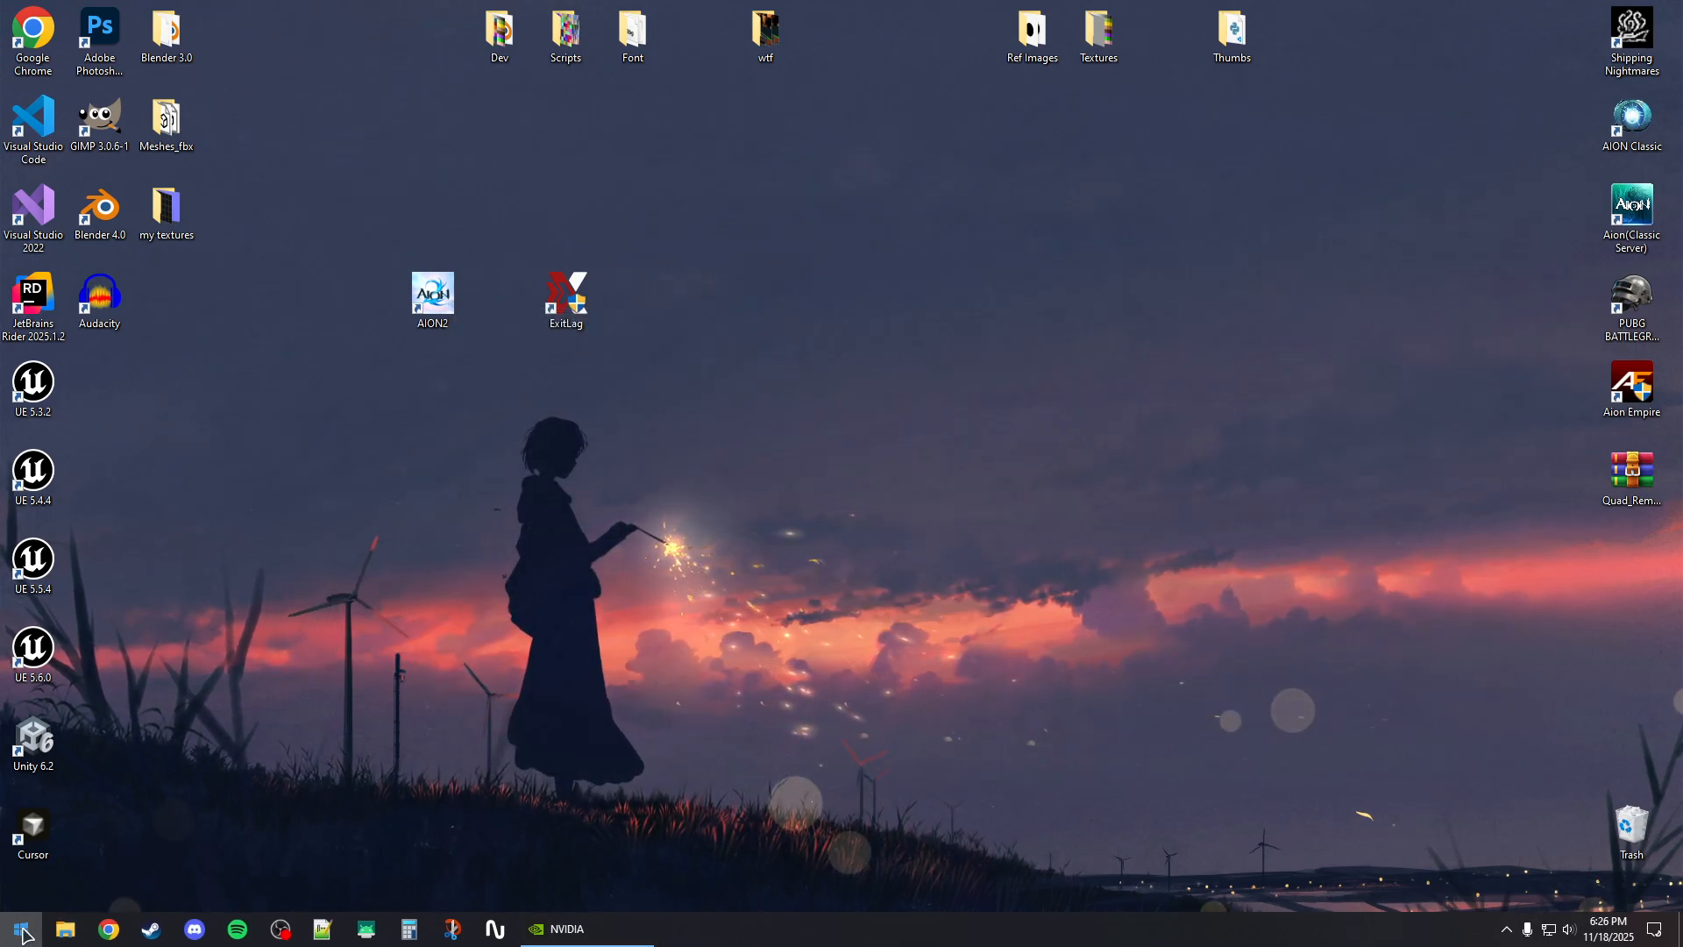
# - Start the PURPLE launcher and run AION2's File Scan and Game Settings check
pyautogui.write('purple')
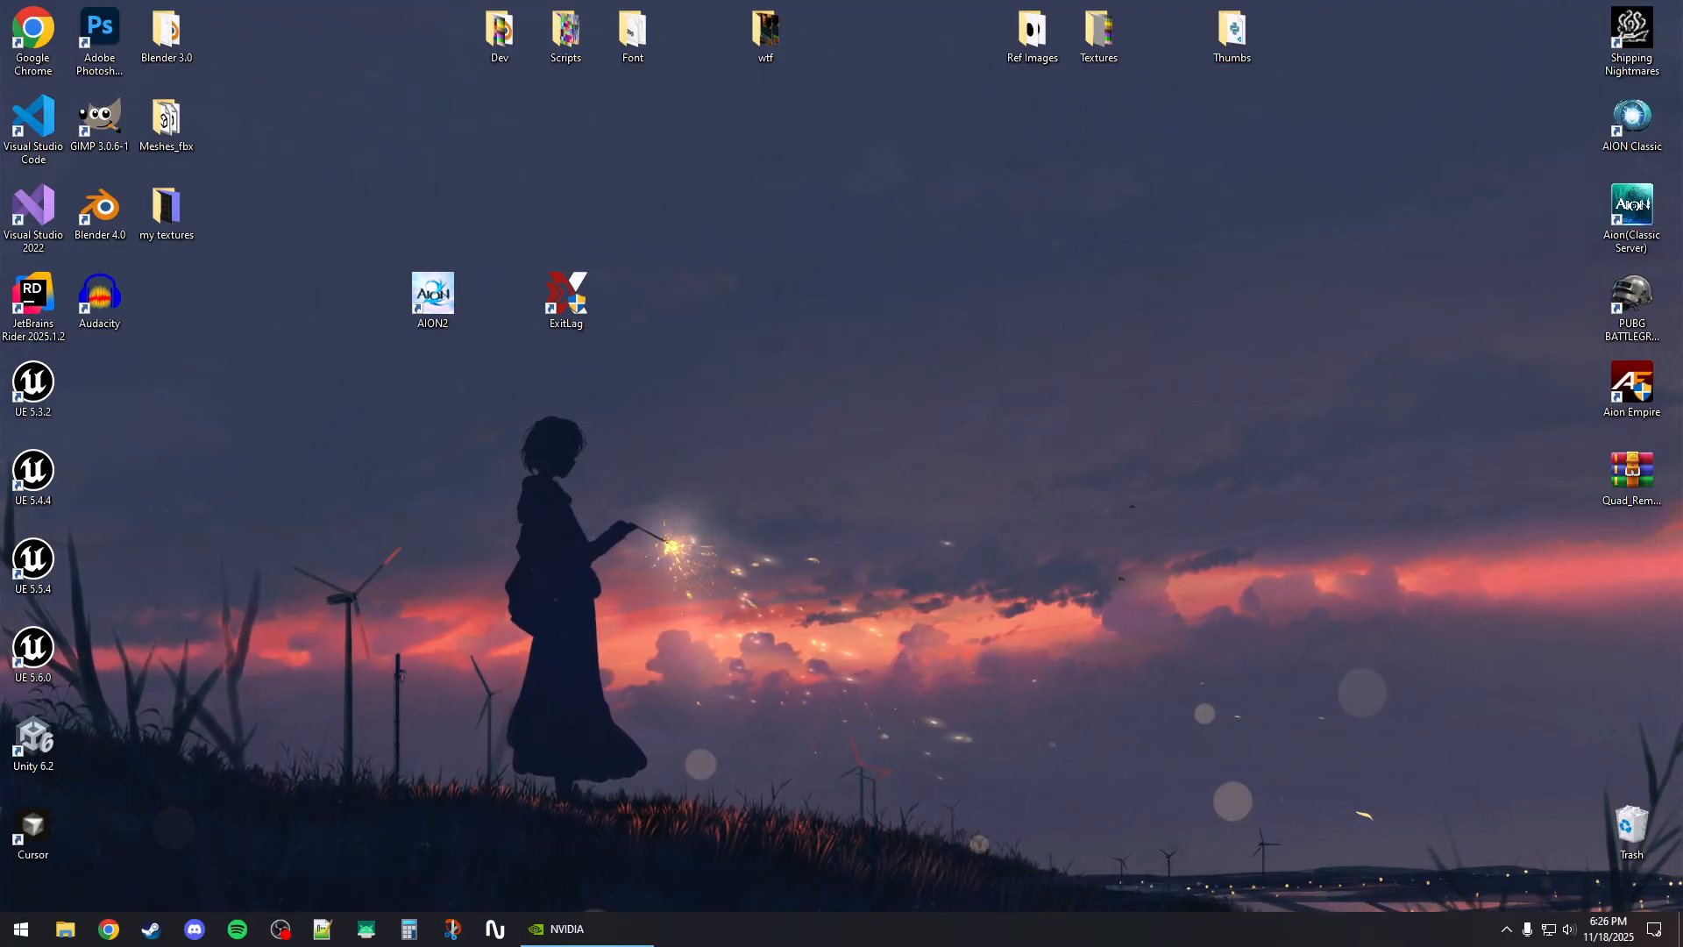
pyautogui.doubleClick(432, 294)
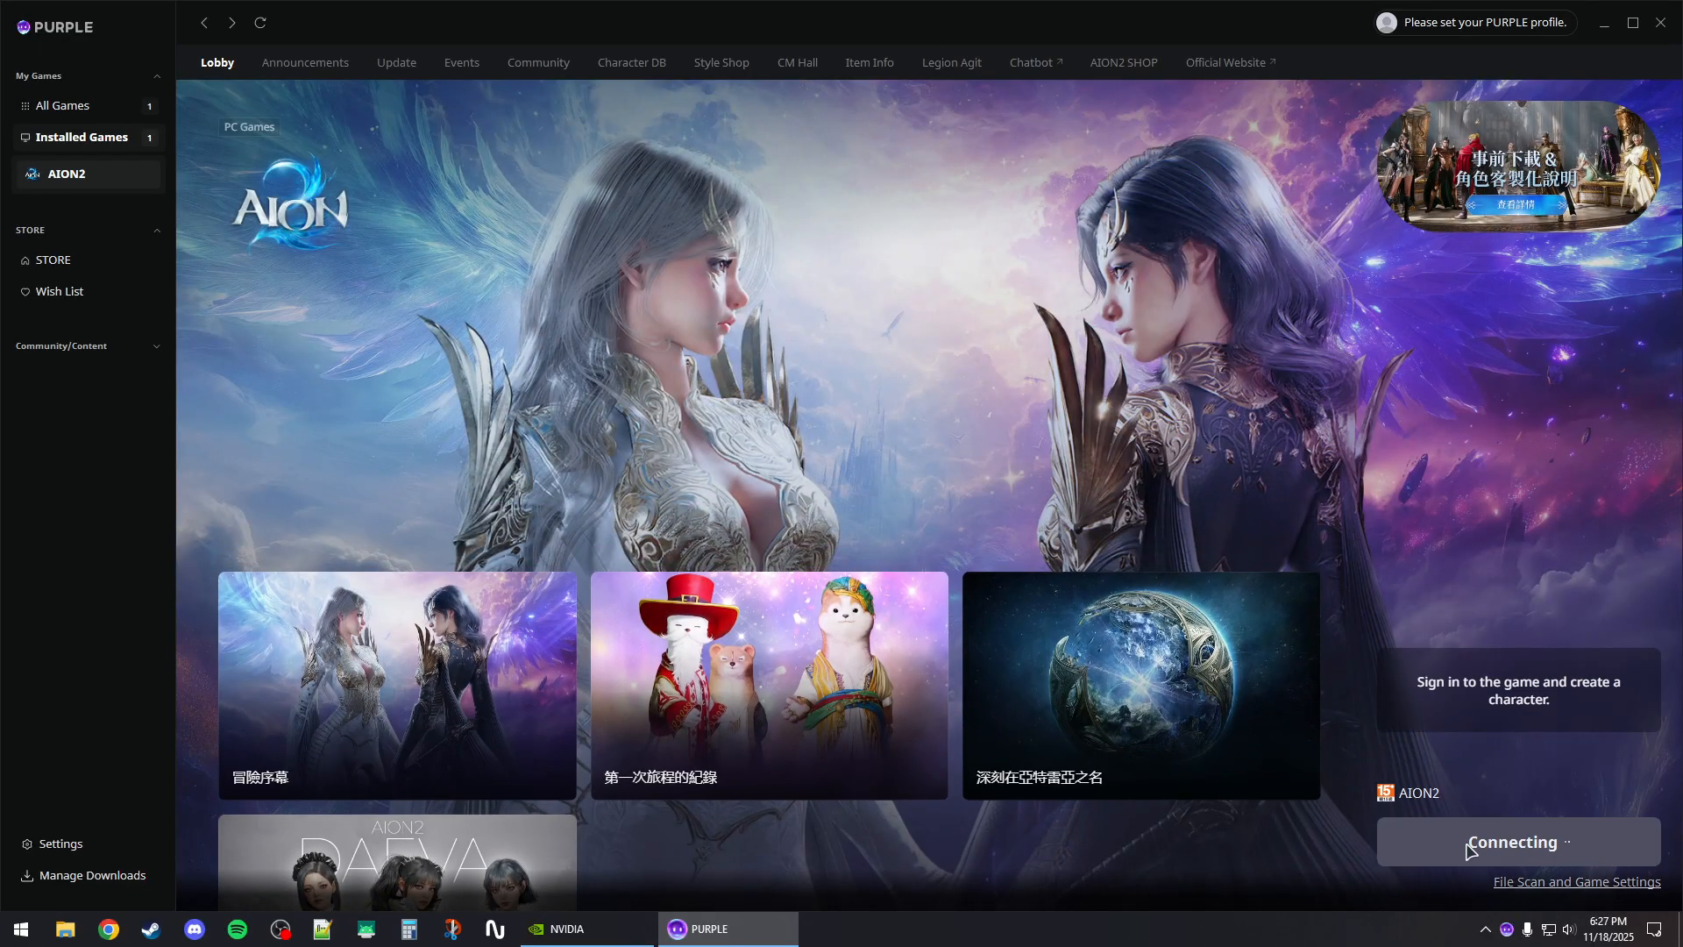
pyautogui.moveTo(1592, 891)
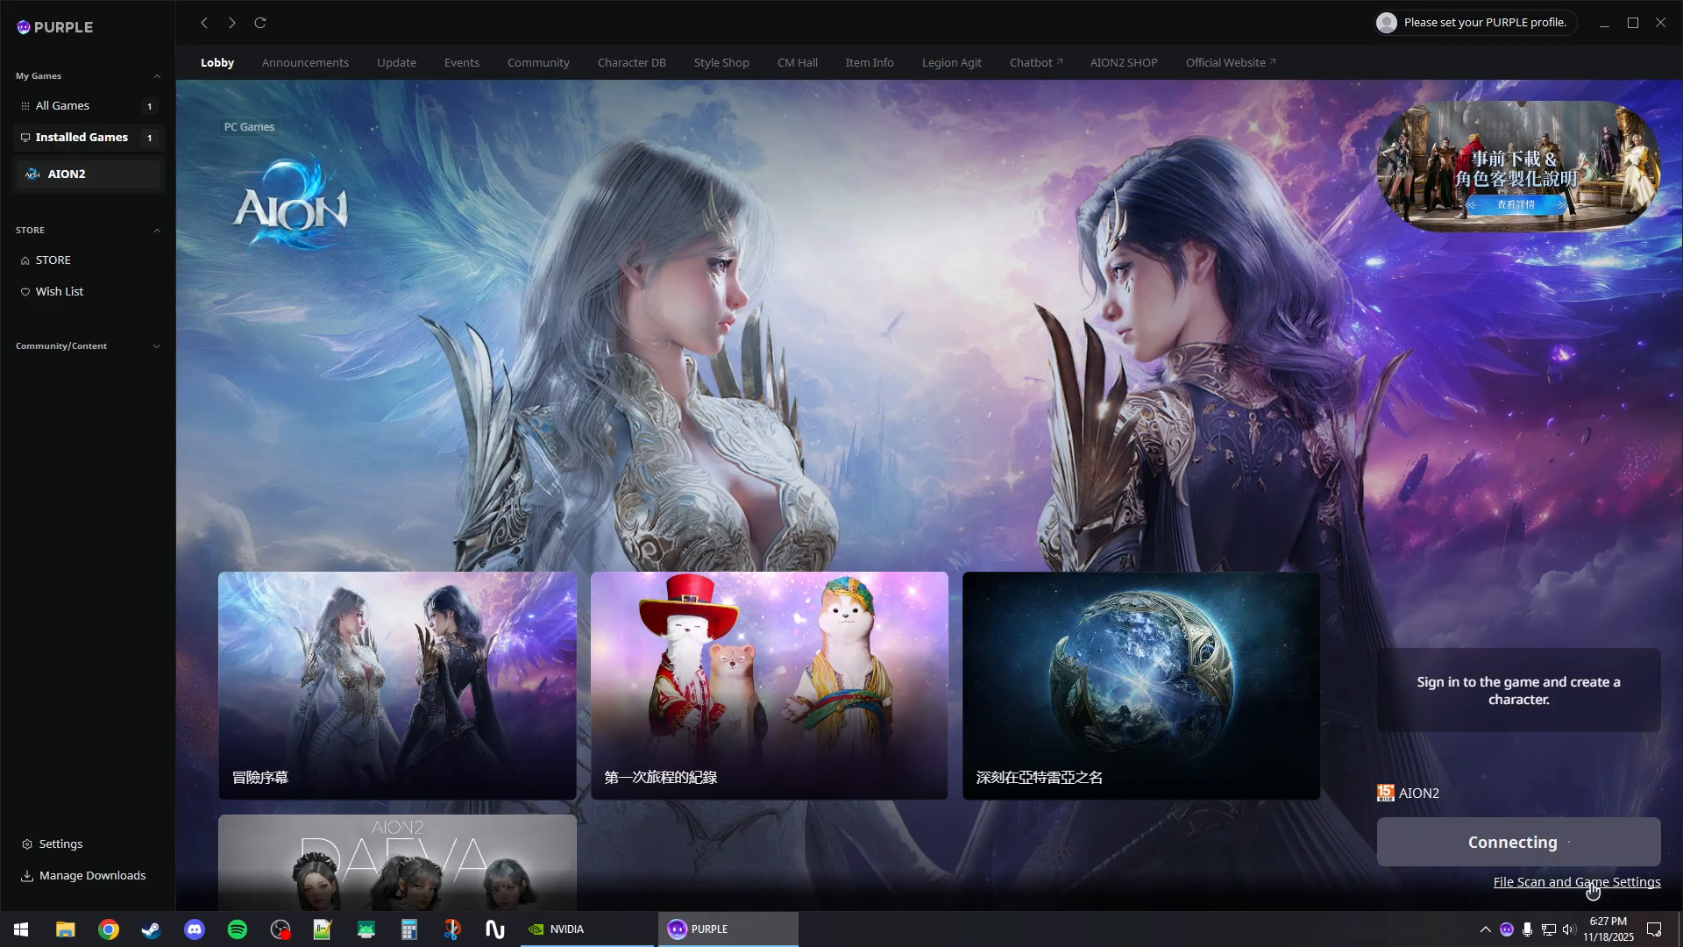
pyautogui.click(1577, 882)
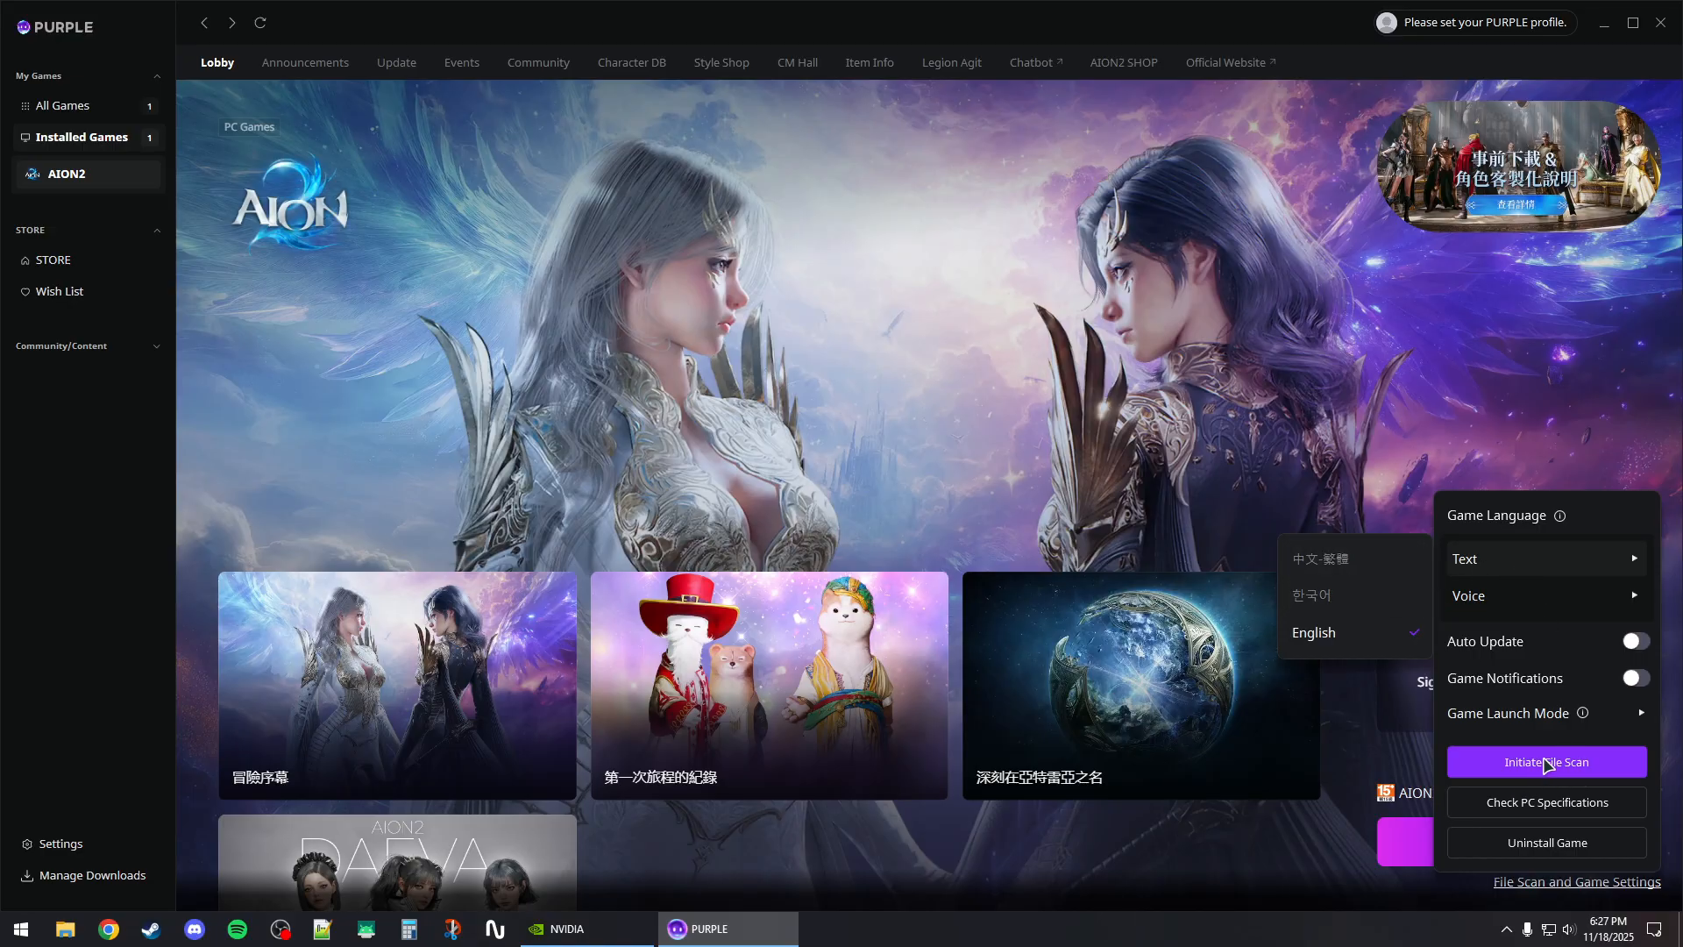
pyautogui.moveTo(1657, 778)
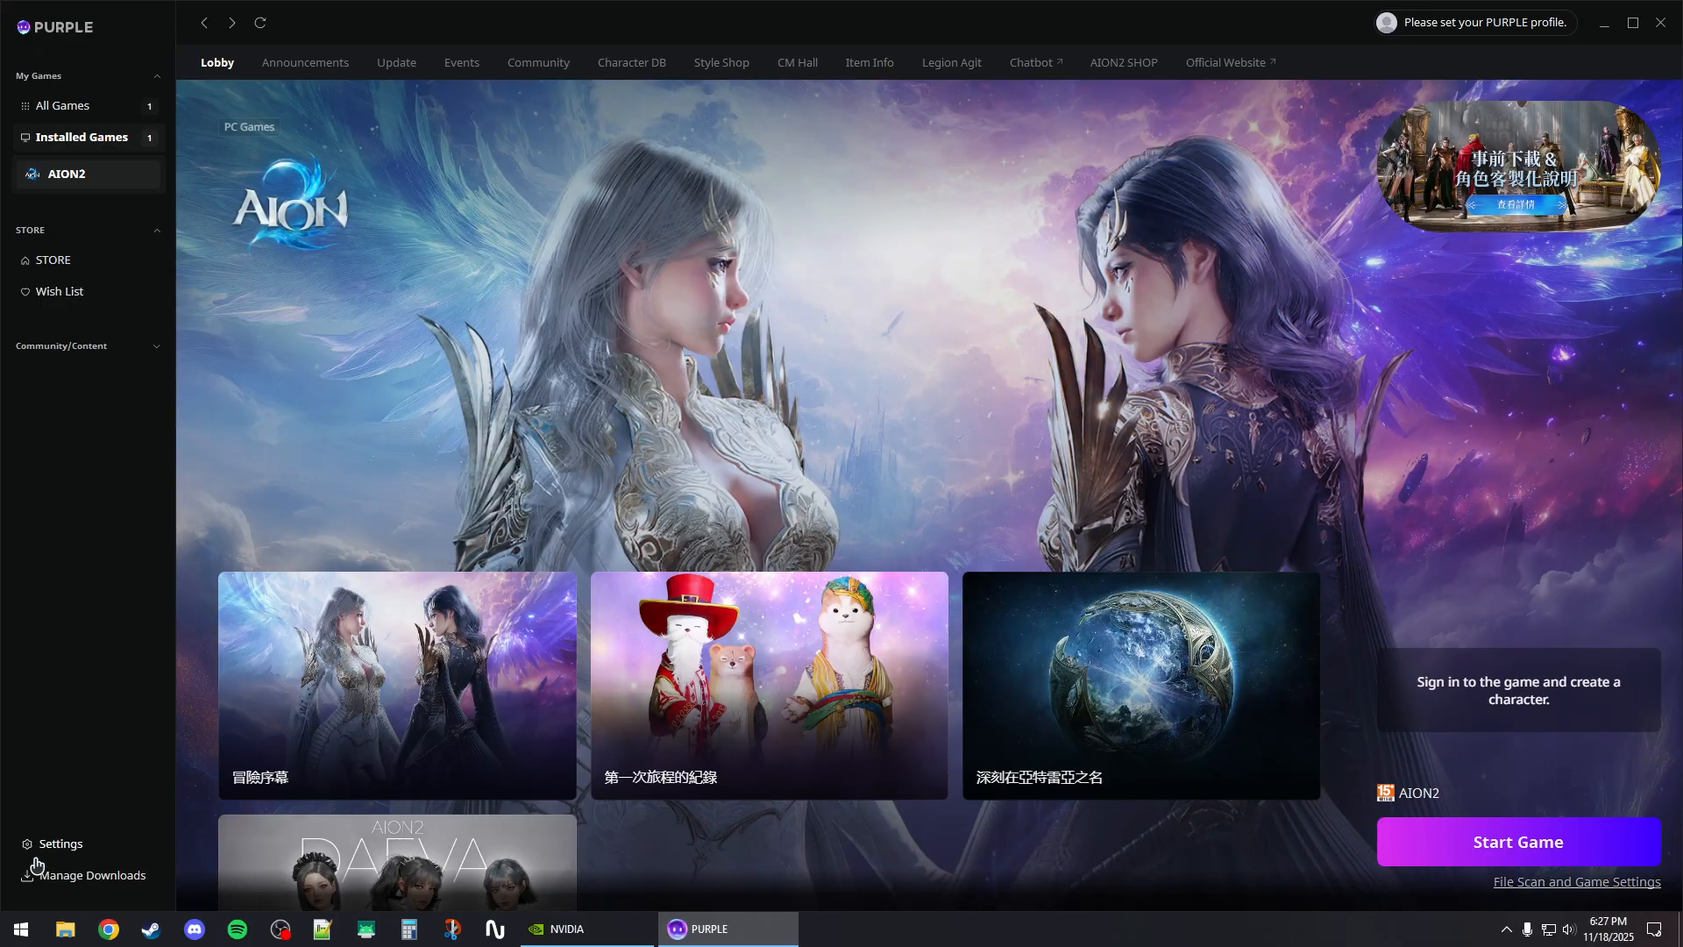
# - Switch off 'Enable Overlay while in-game' in PURPLE's General settings
pyautogui.click(59, 843)
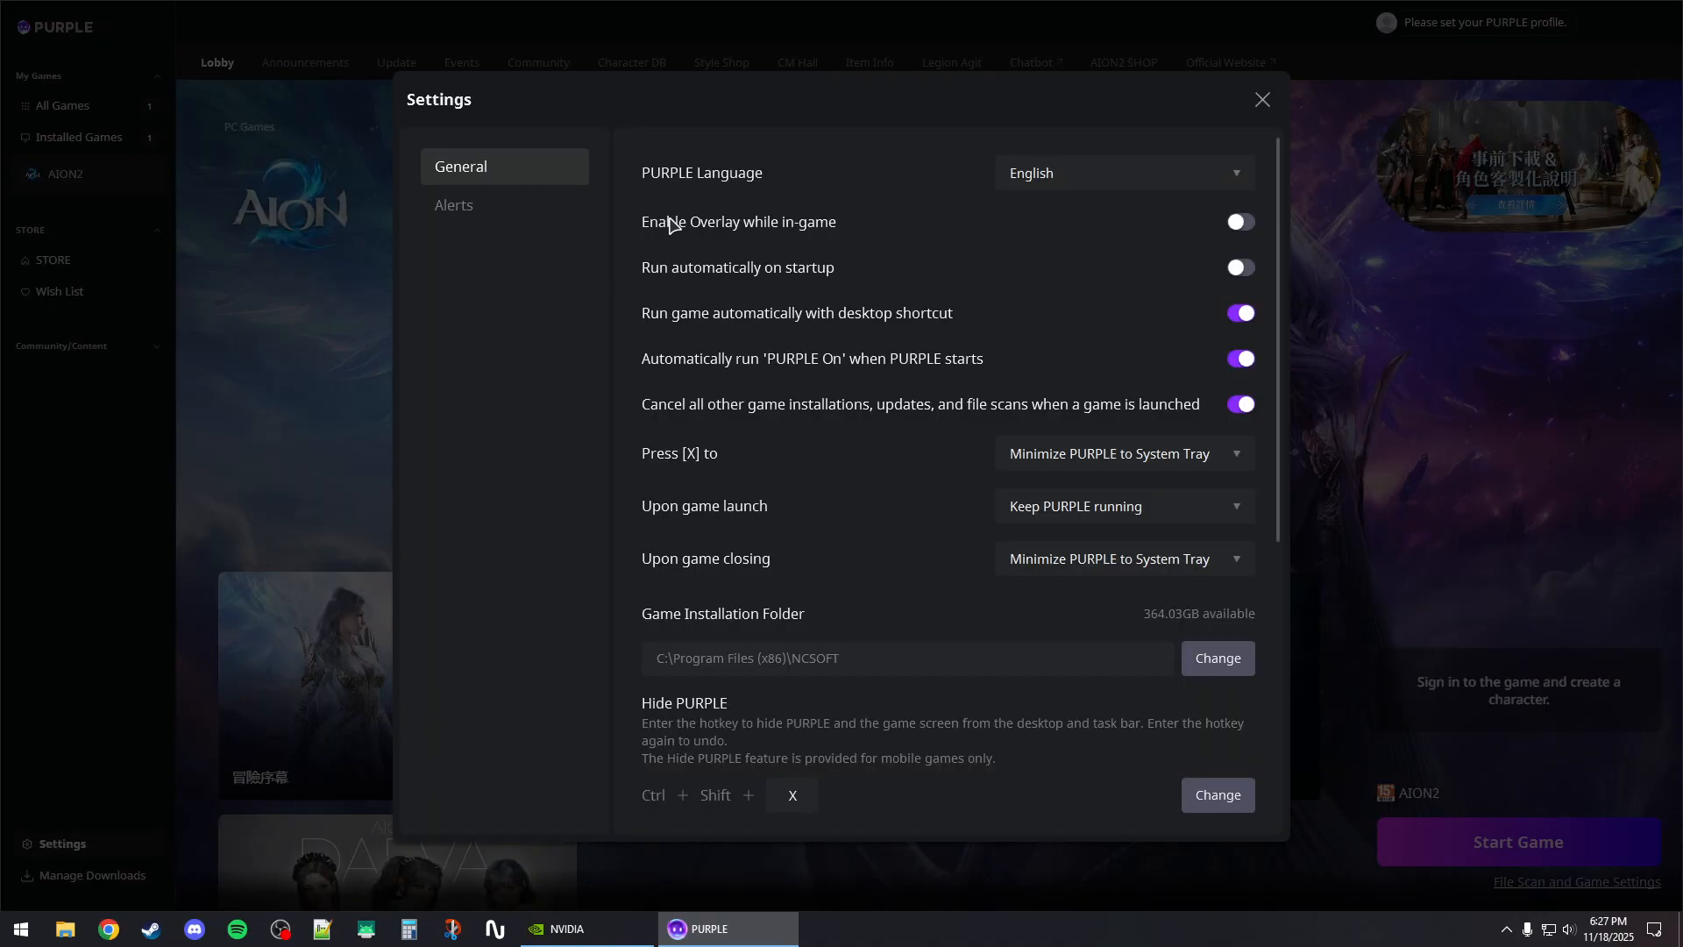
pyautogui.click(1262, 99)
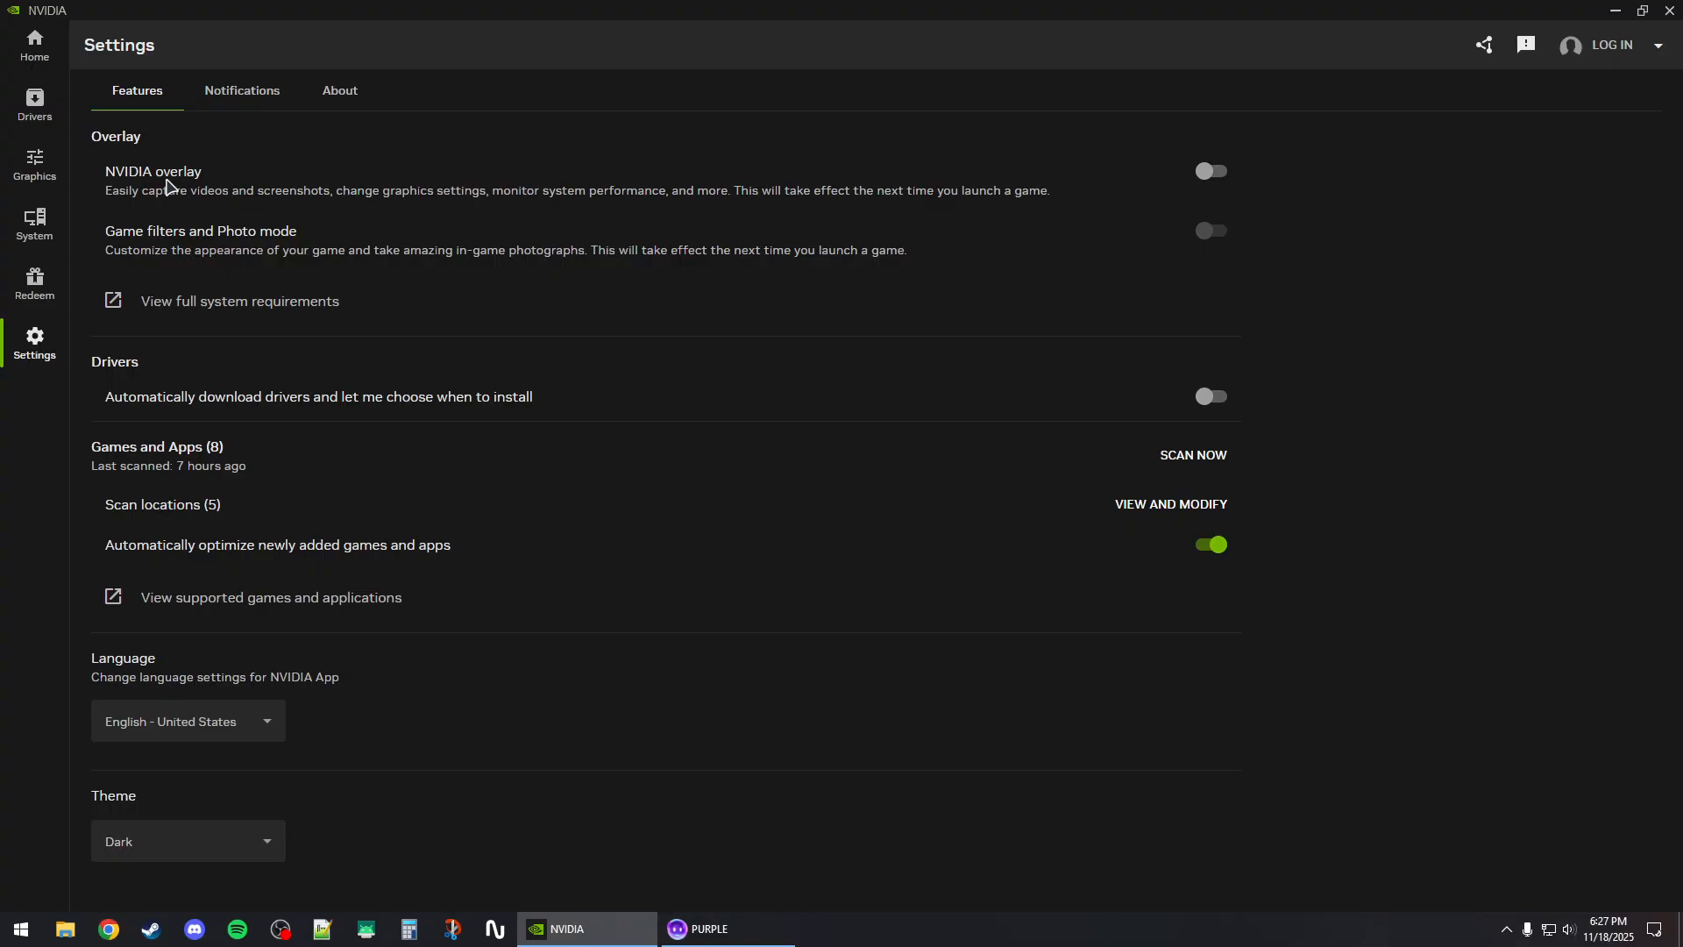
pyautogui.moveTo(1610, 45)
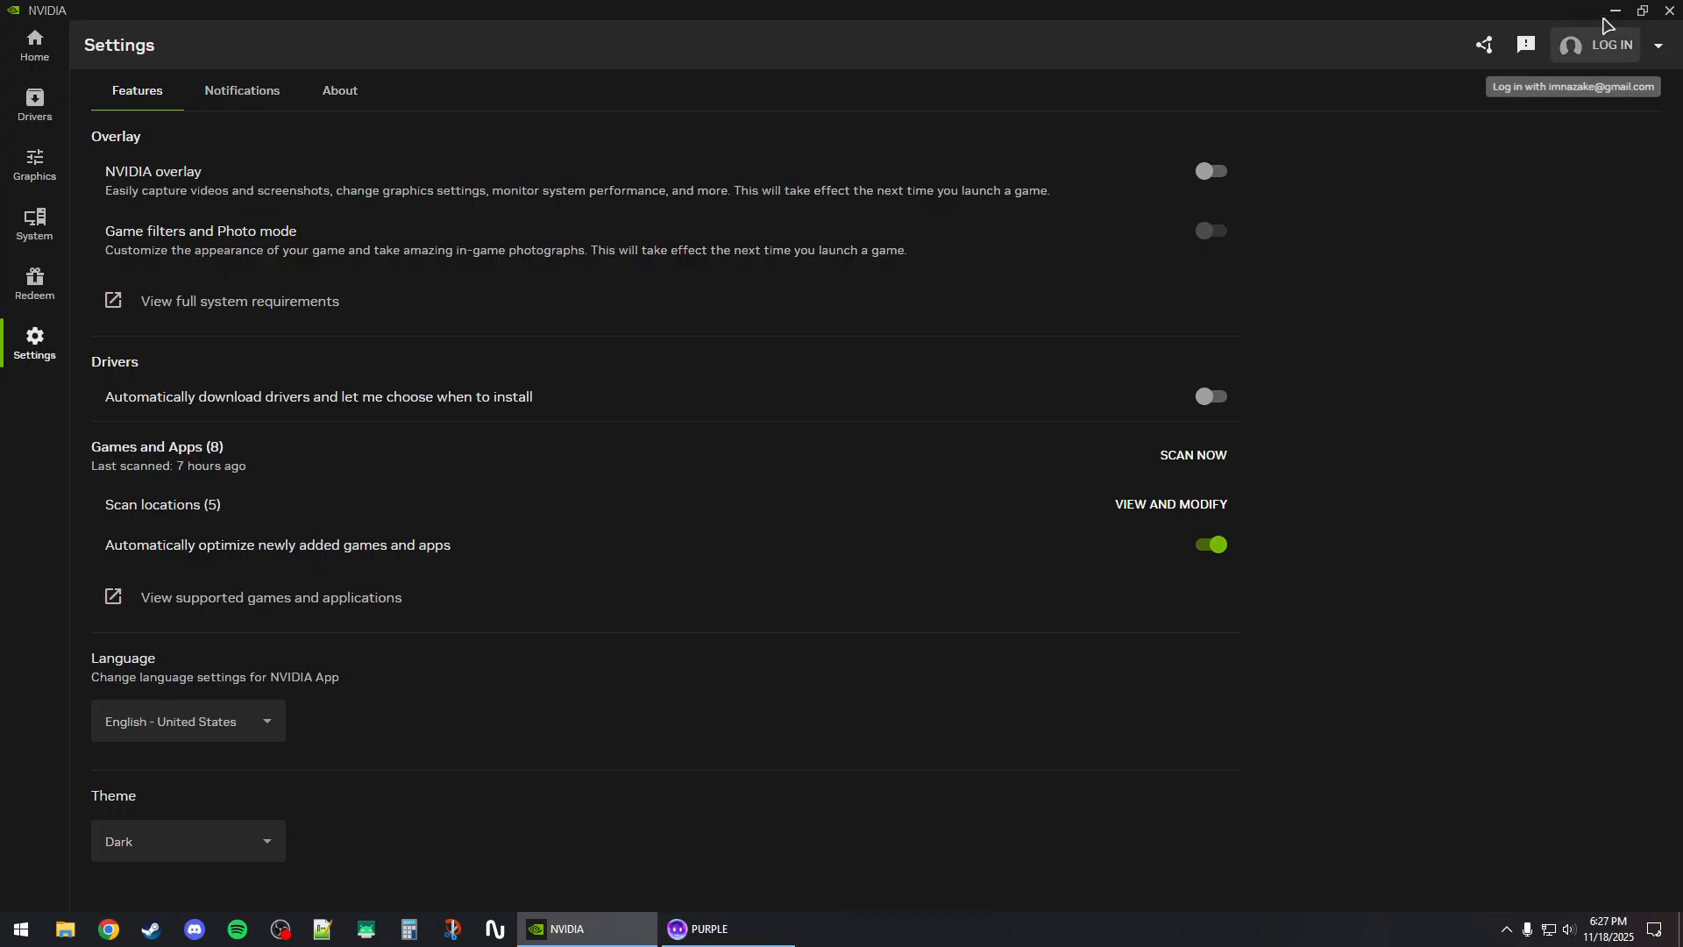
# - Leave the NVIDIA overlay toggle off and minimise the NVIDIA App
pyautogui.click(730, 929)
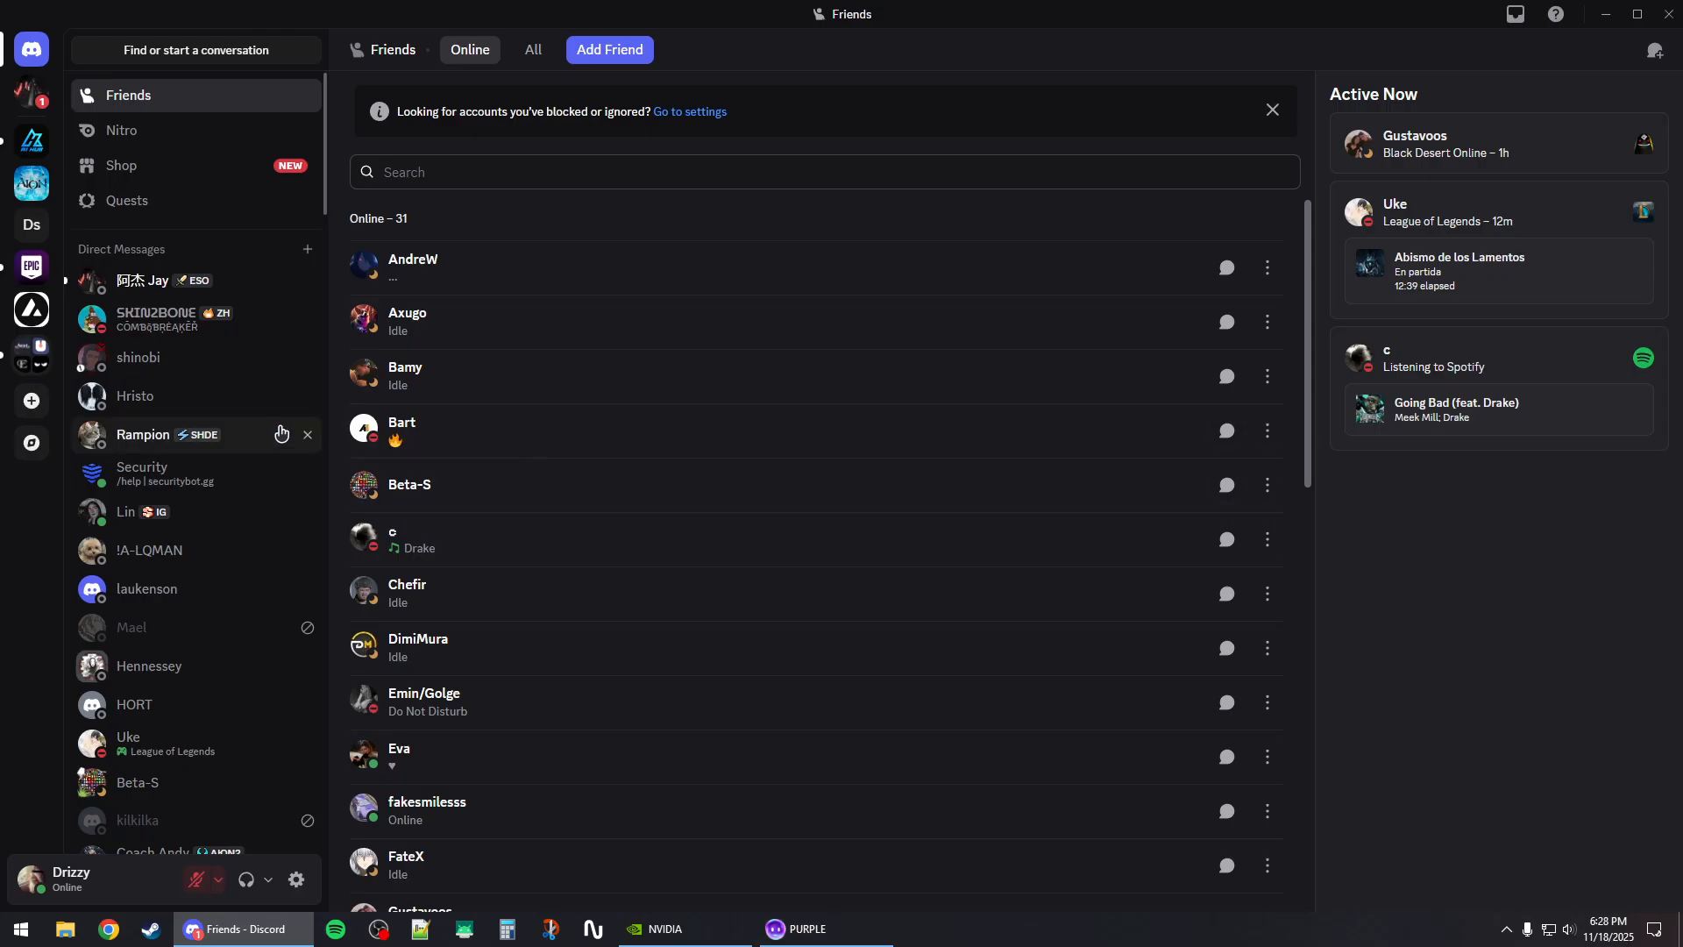
# - Review Discord's User Settings, then close Discord to return to PURPLE
pyautogui.click(295, 881)
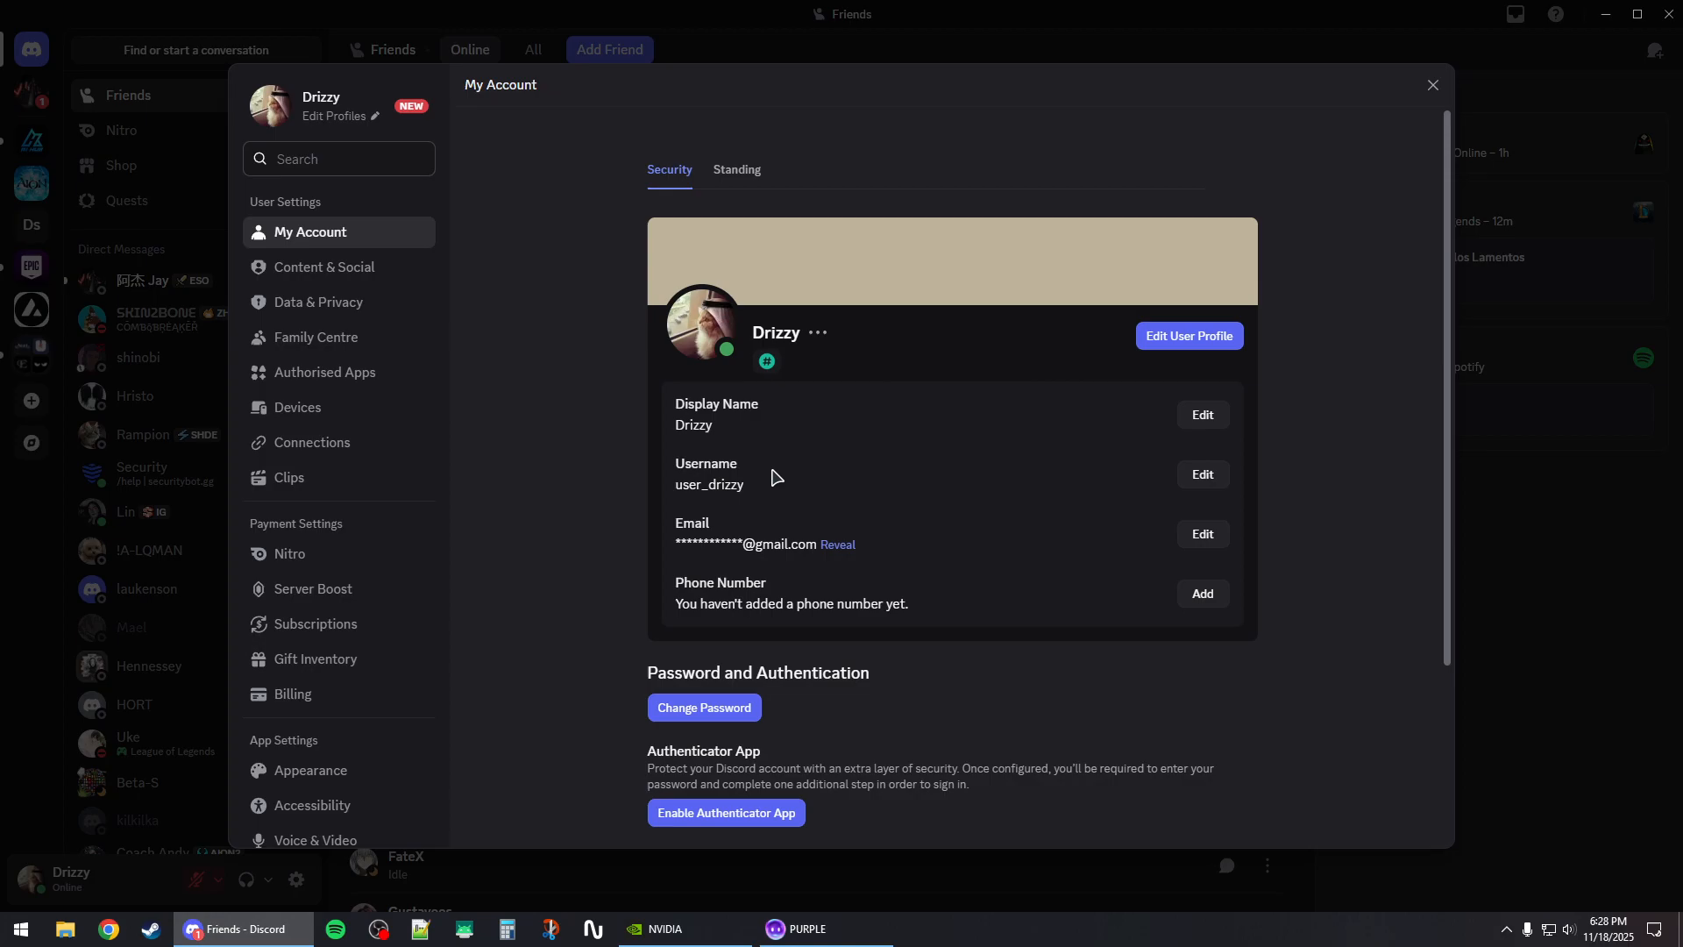
pyautogui.scroll(-3)
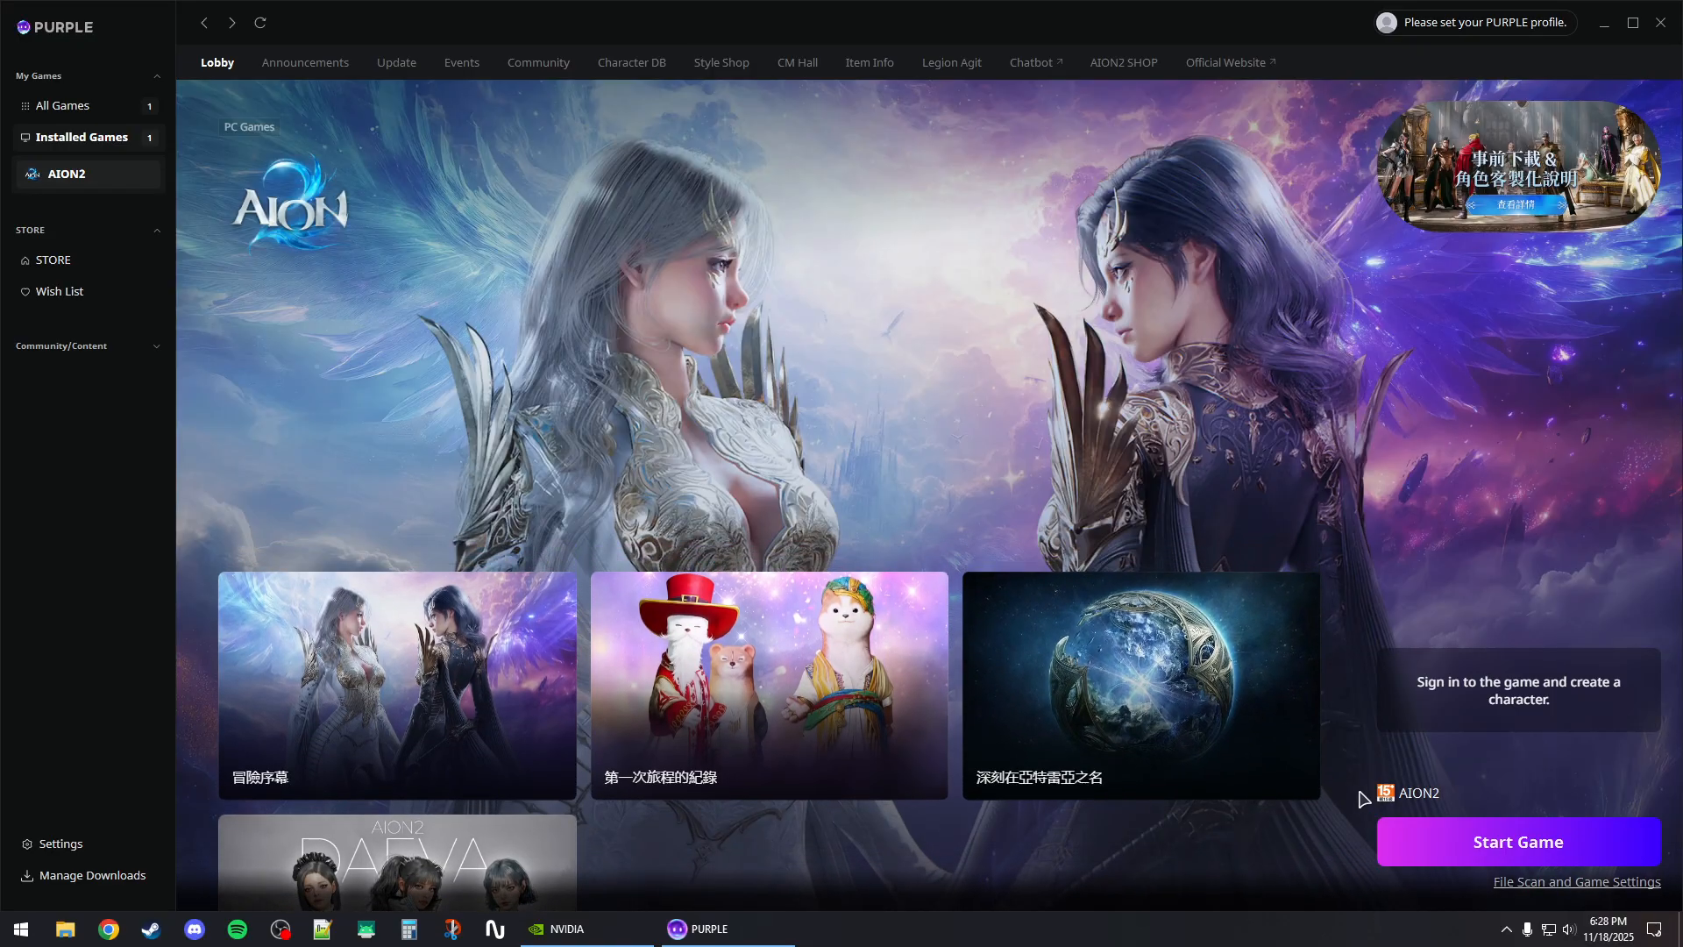
pyautogui.moveTo(1311, 789)
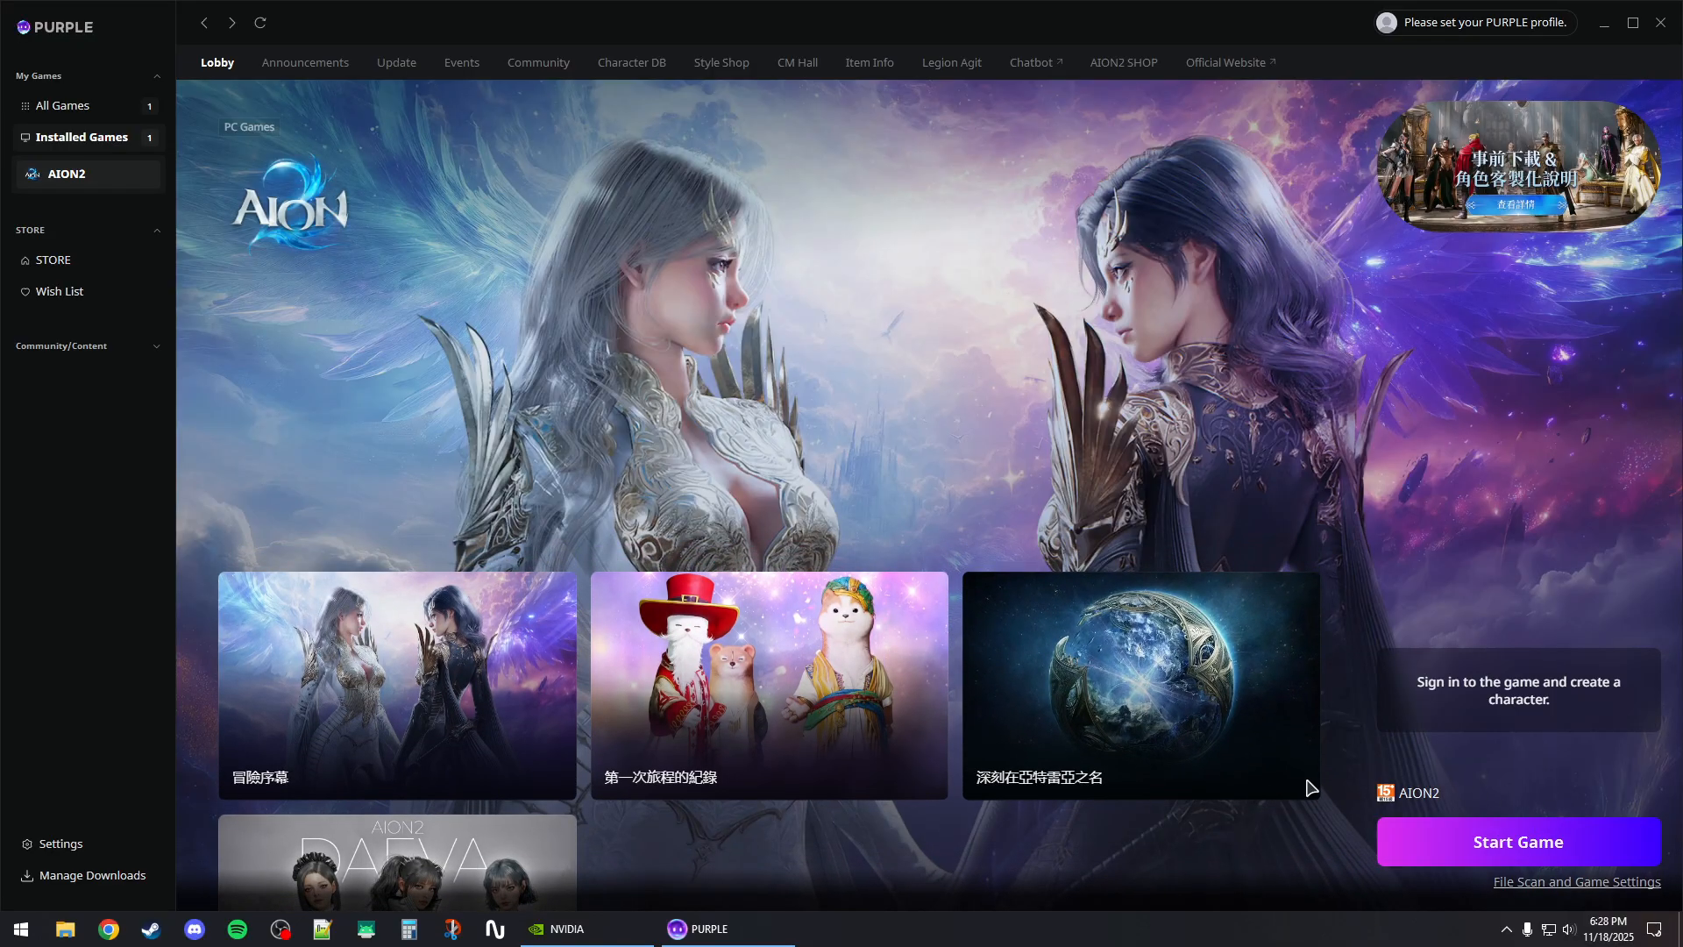
pyautogui.moveTo(1437, 484)
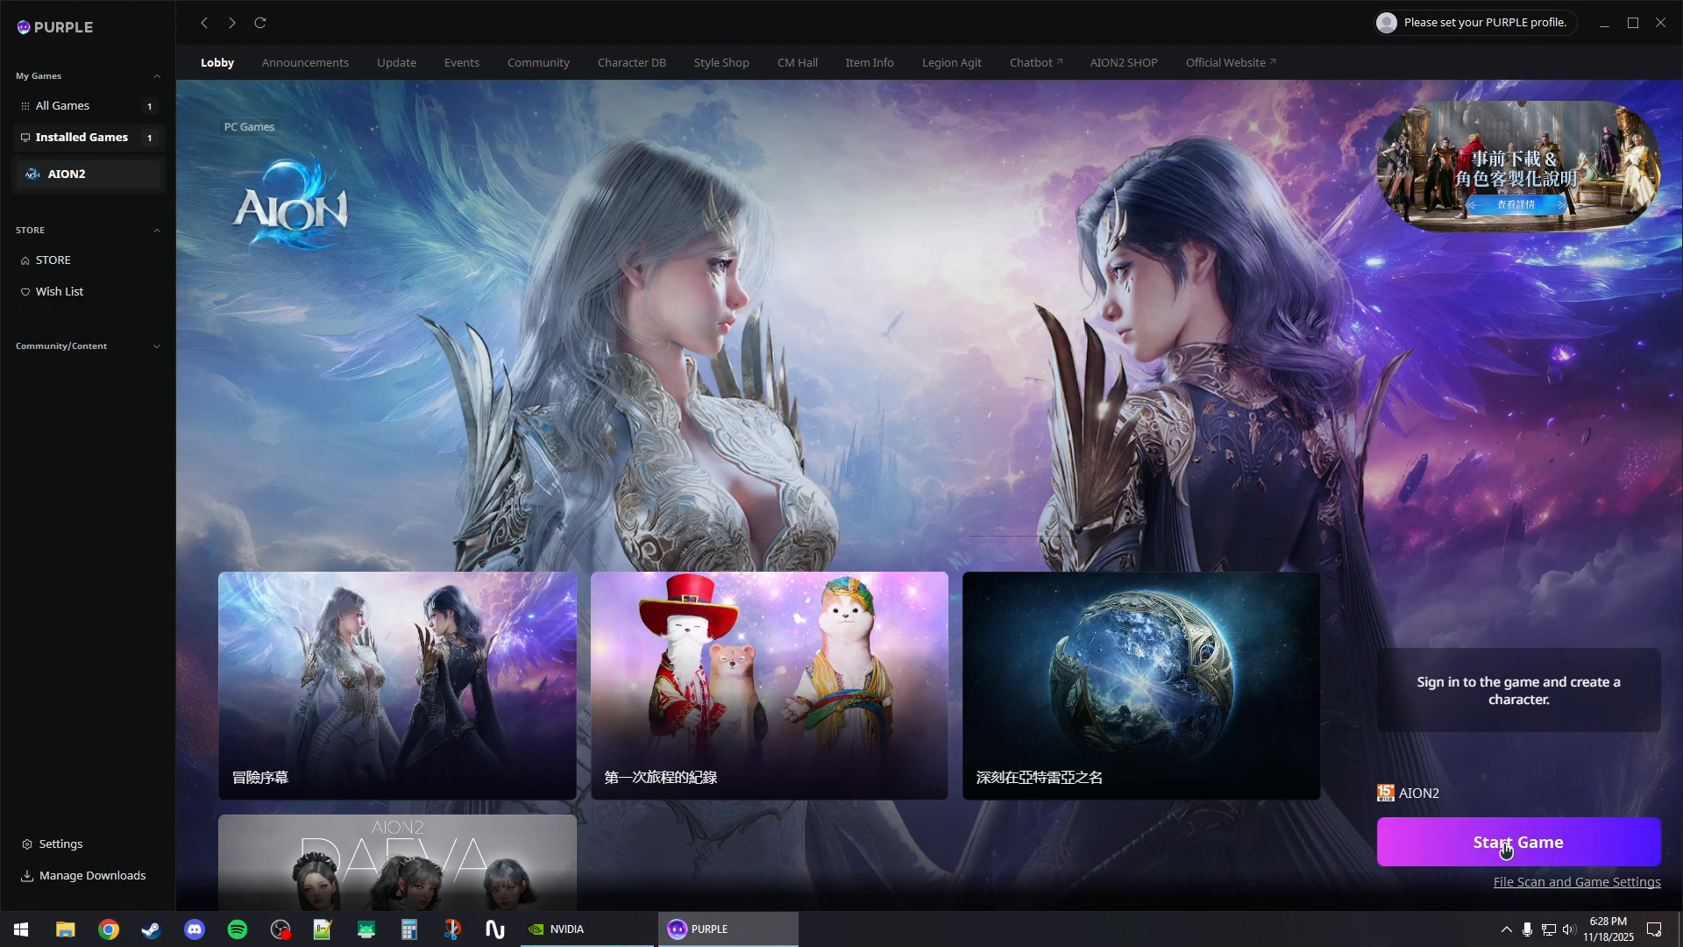
# - Start AION2 from PURPLE and bring its title screen to the front
pyautogui.click(1517, 842)
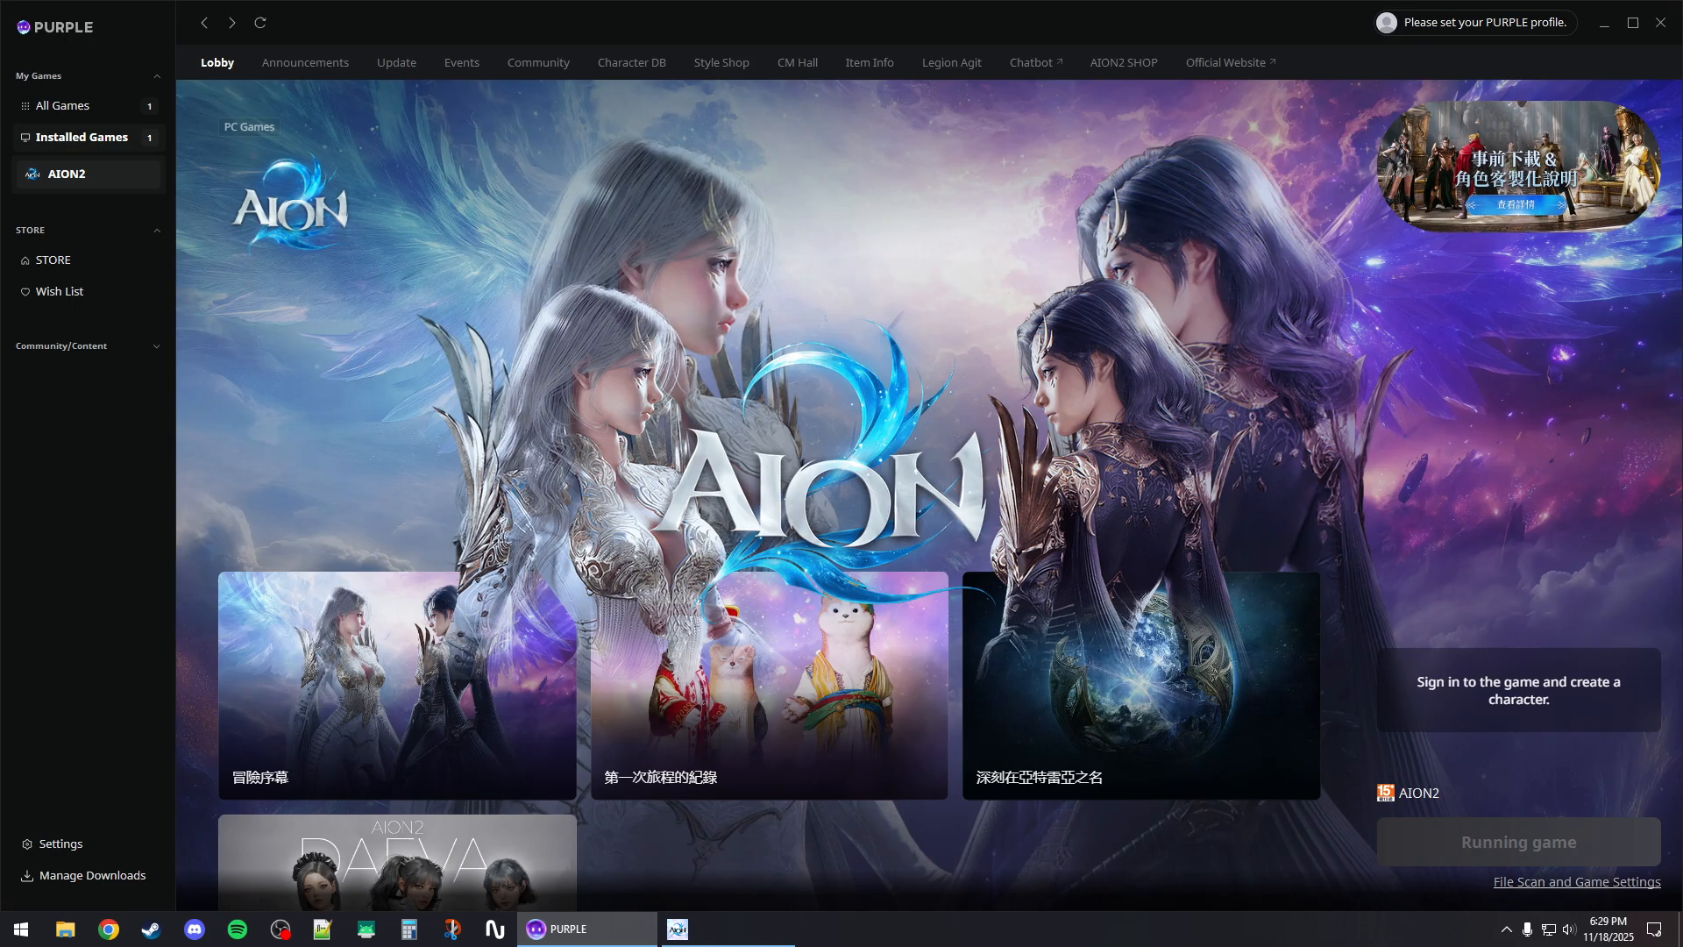
pyautogui.click(1517, 842)
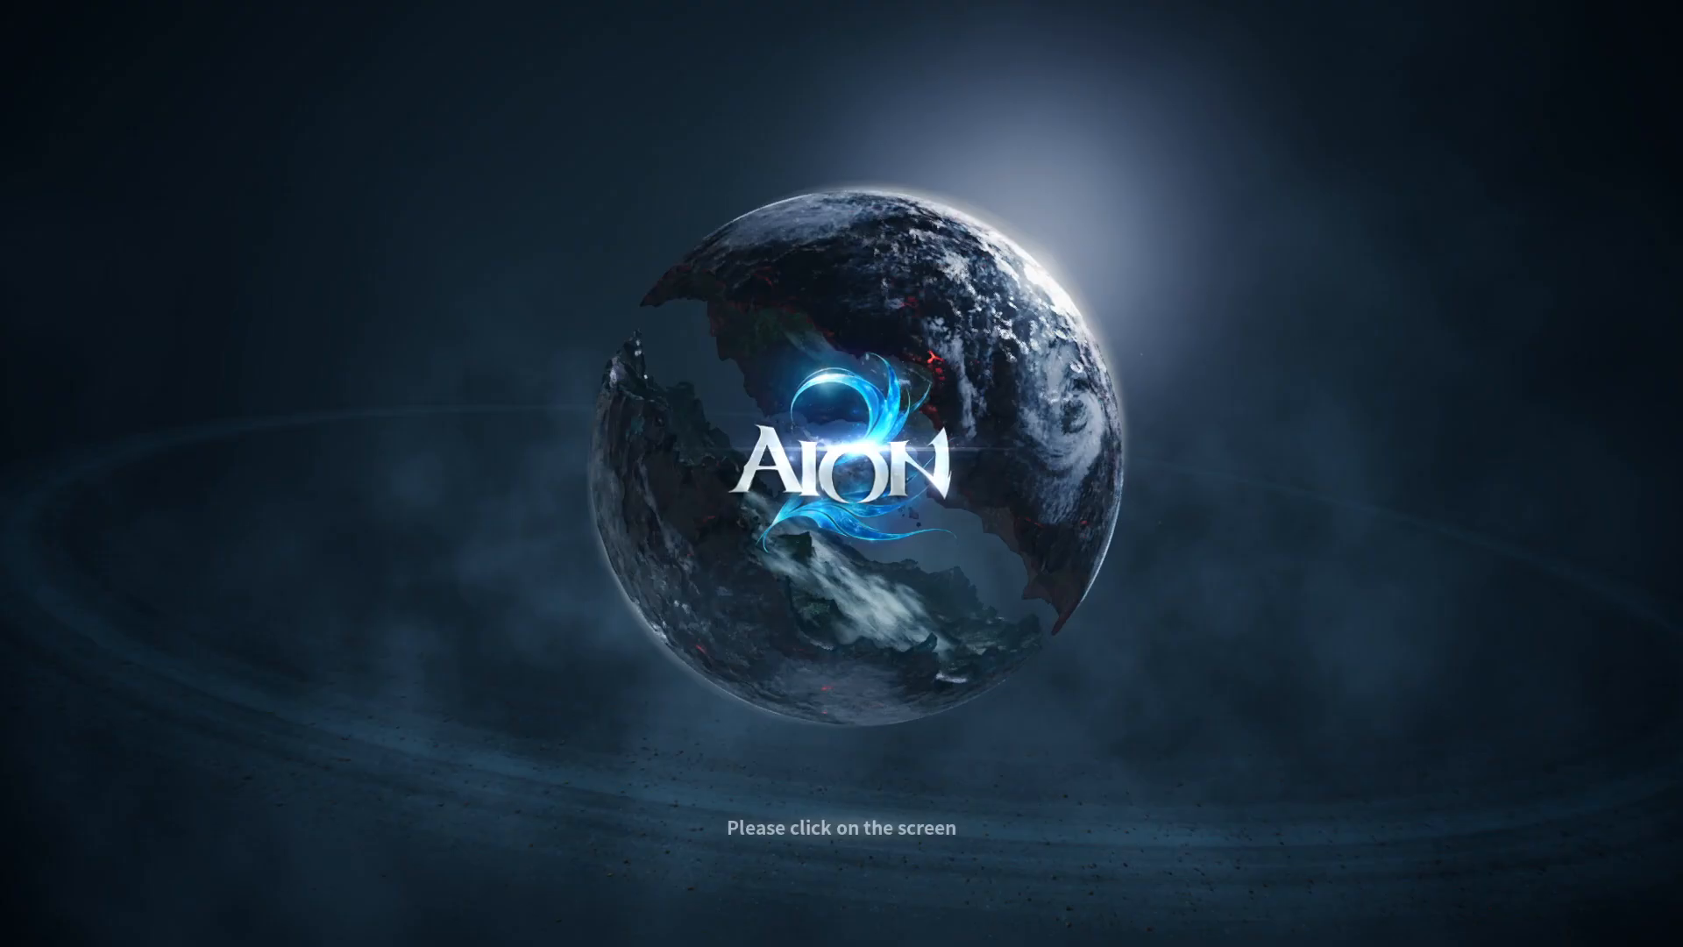